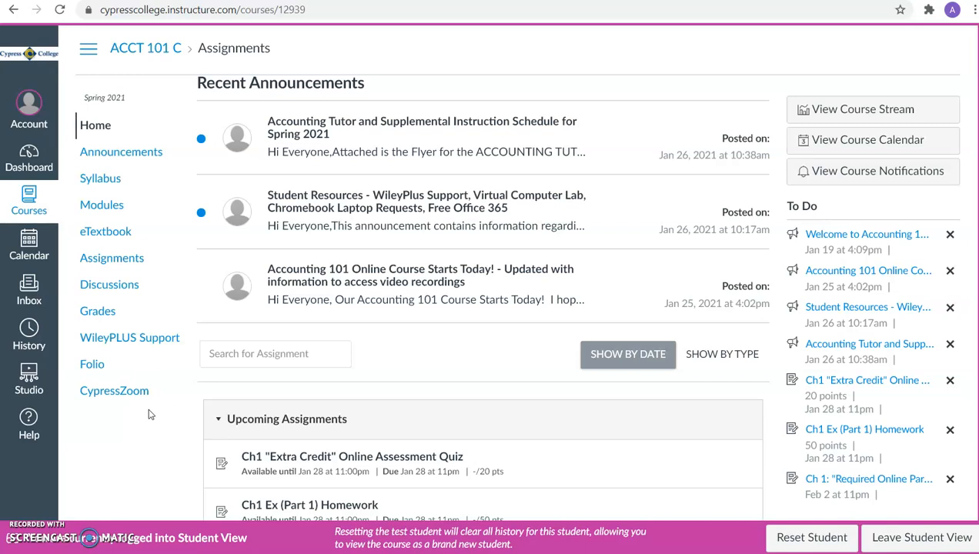
{"action": "mouse_move", "coordinate": [95, 127]}
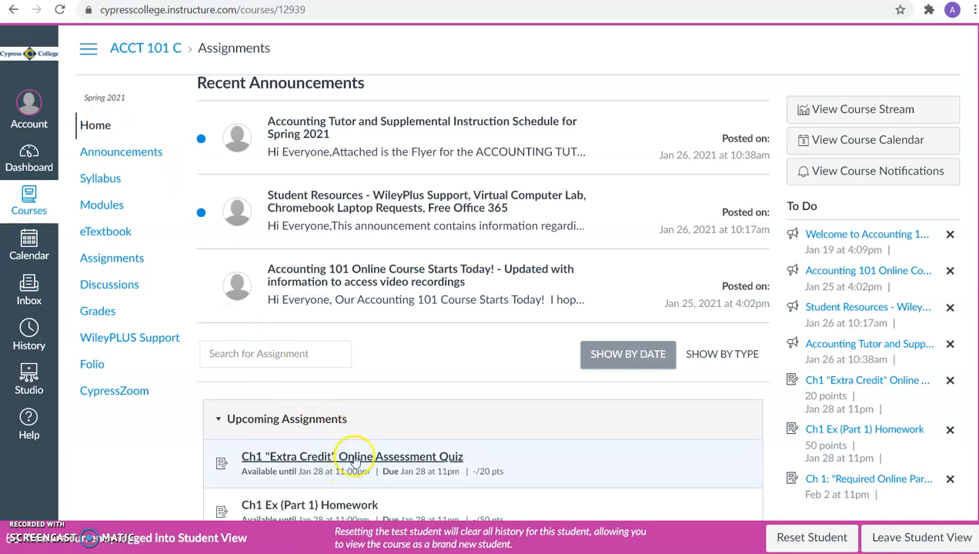
{"action": "mouse_move", "coordinate": [102, 204]}
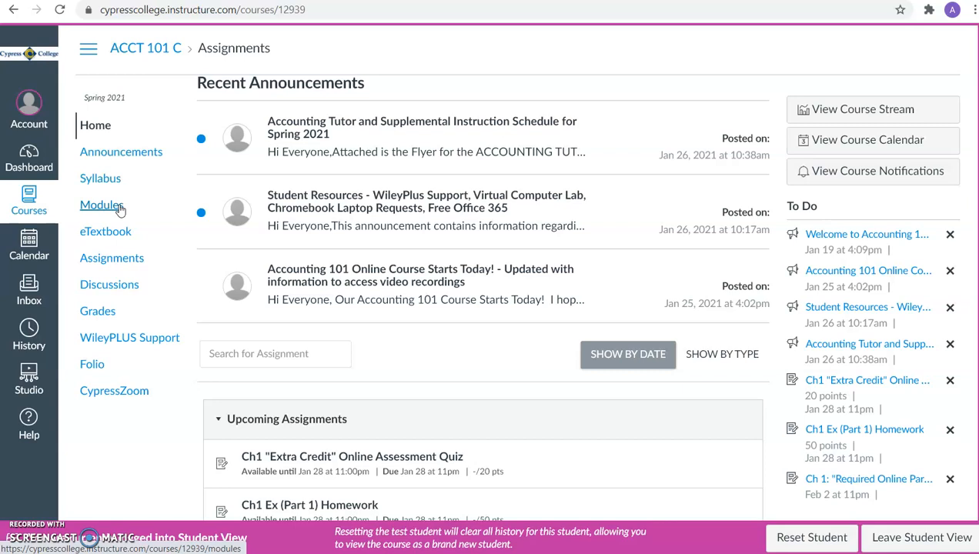
Browse the Week 1 module down to its Assignments: extra credit quiz, homework parts and case study
{"action": "left_click", "coordinate": [102, 205]}
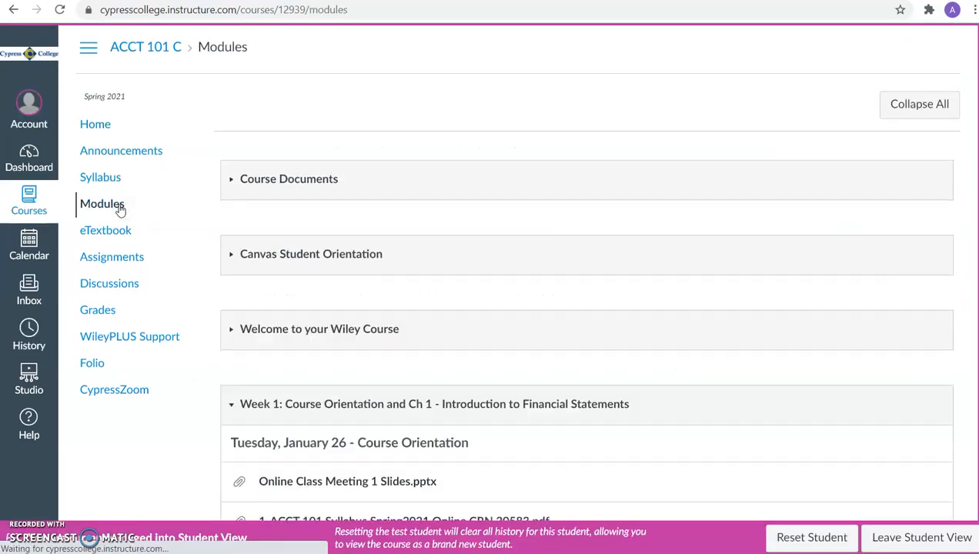
{"action": "scroll", "scroll_direction": "down", "scroll_amount": 3}
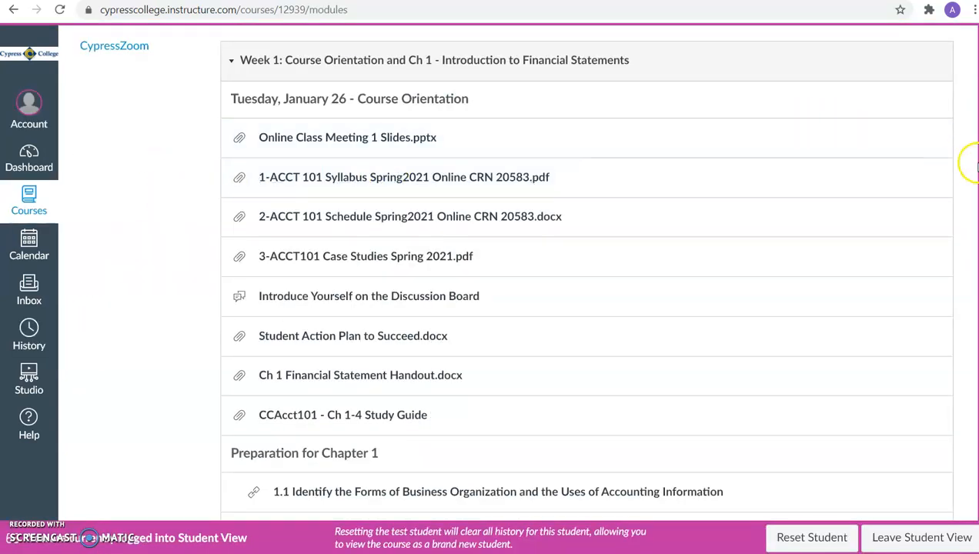
{"action": "scroll", "scroll_direction": "down", "scroll_amount": 3}
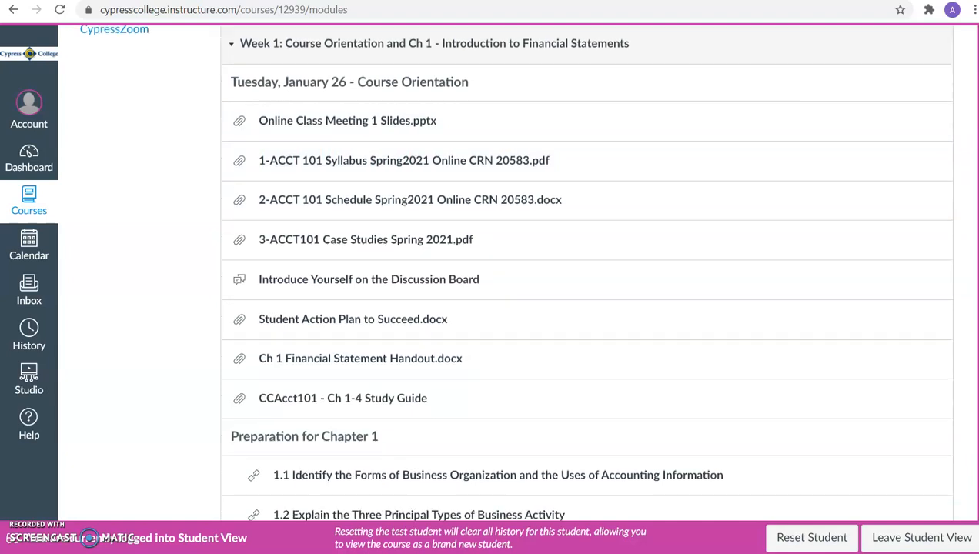
{"action": "scroll", "scroll_direction": "down", "scroll_amount": 3}
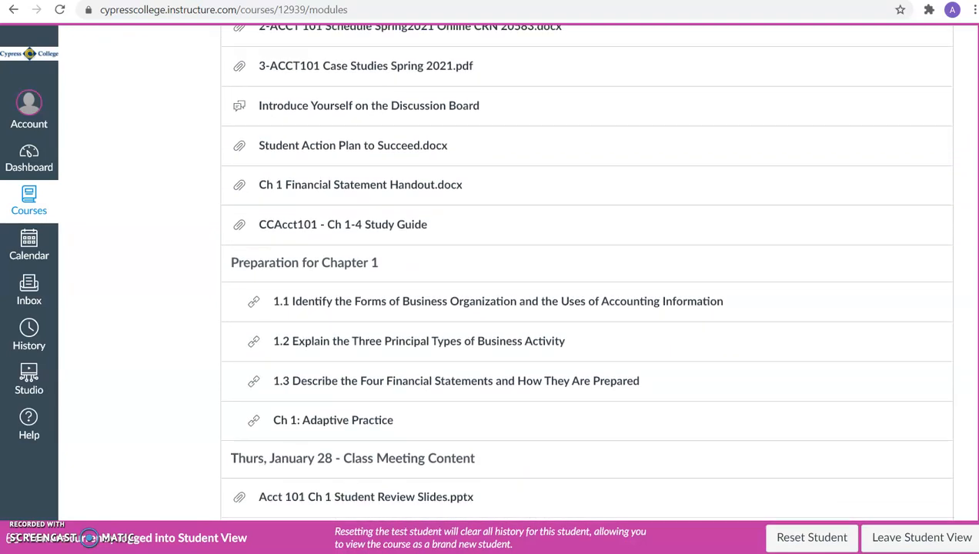
{"action": "scroll", "scroll_direction": "down", "scroll_amount": 3}
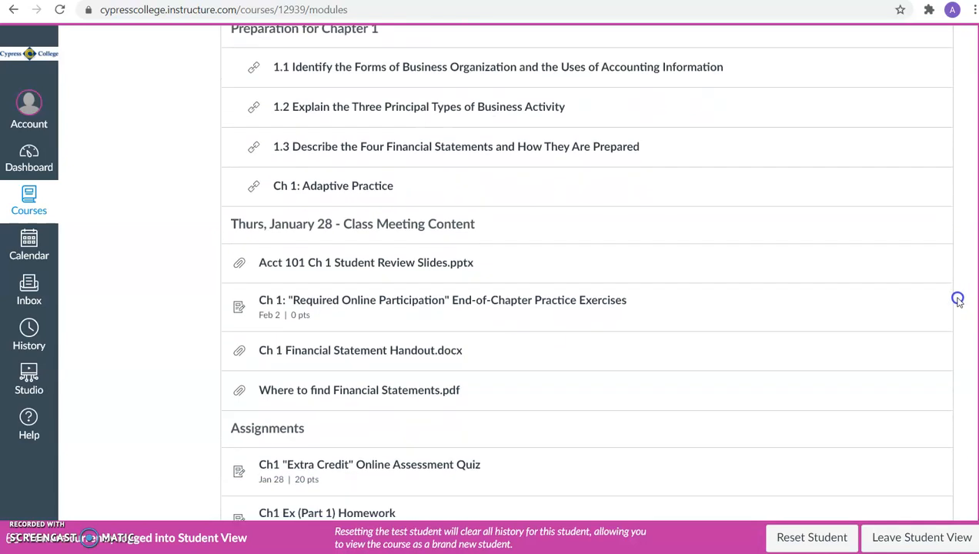
{"action": "scroll", "scroll_direction": "down", "scroll_amount": 3}
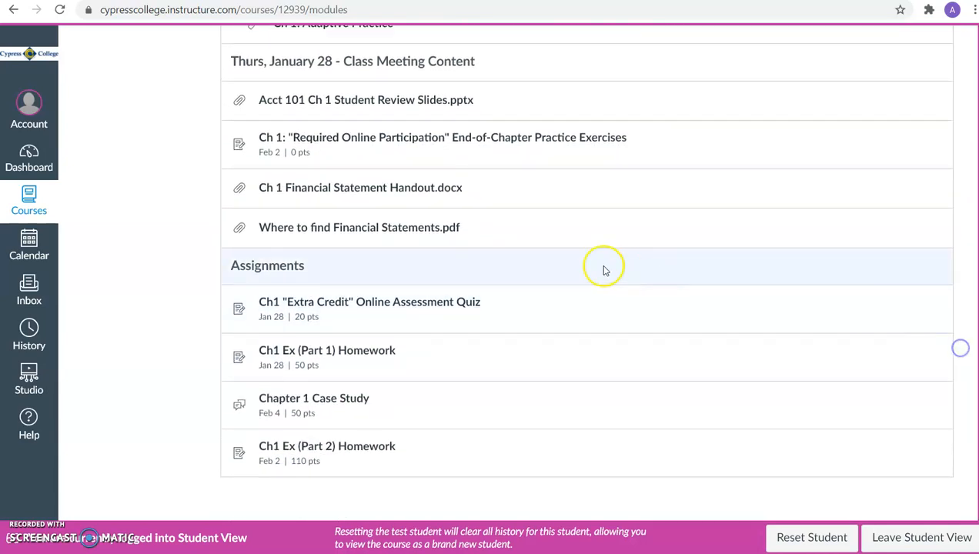
Launch the Ch1 "Extra Credit" Online Assessment Quiz into Wiley's player in a new tab
{"action": "left_click", "coordinate": [369, 302]}
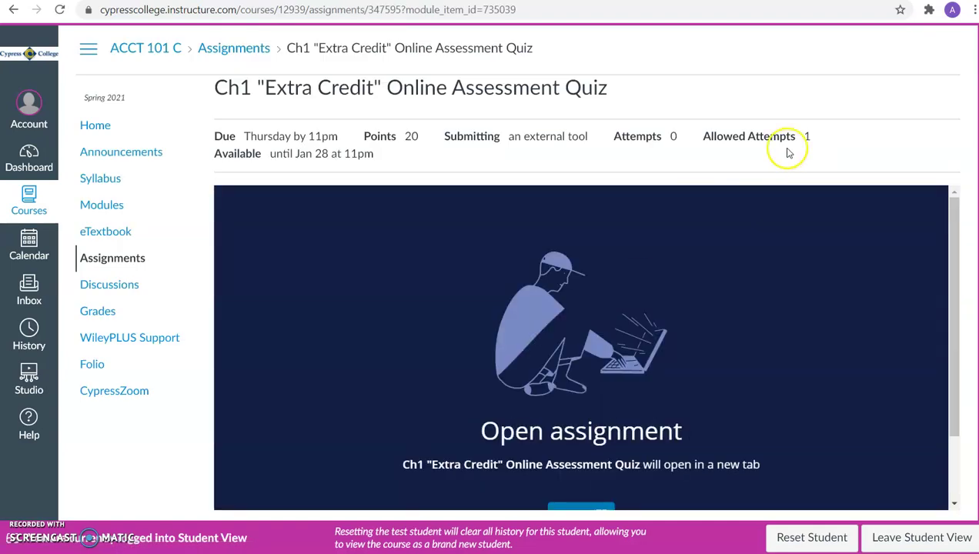
{"action": "mouse_move", "coordinate": [802, 145]}
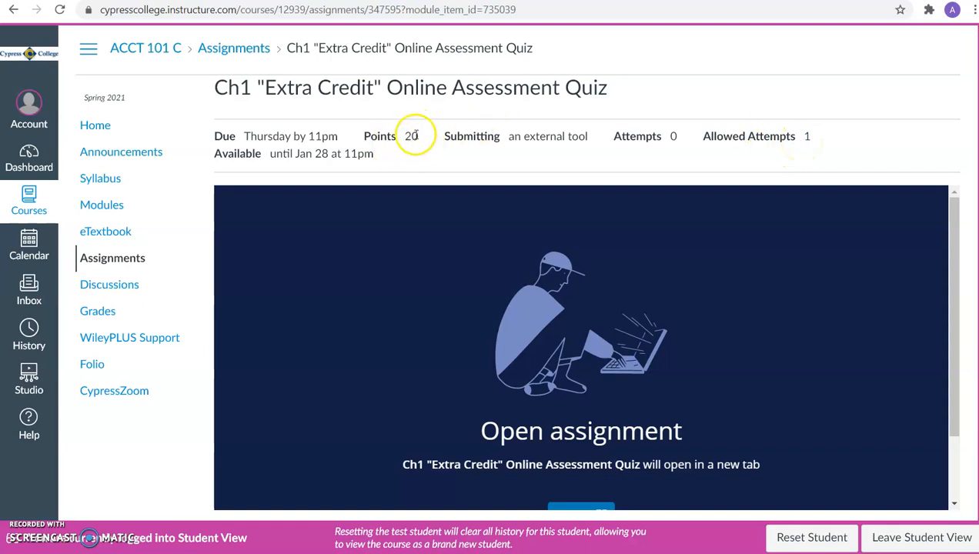
{"action": "mouse_move", "coordinate": [972, 139]}
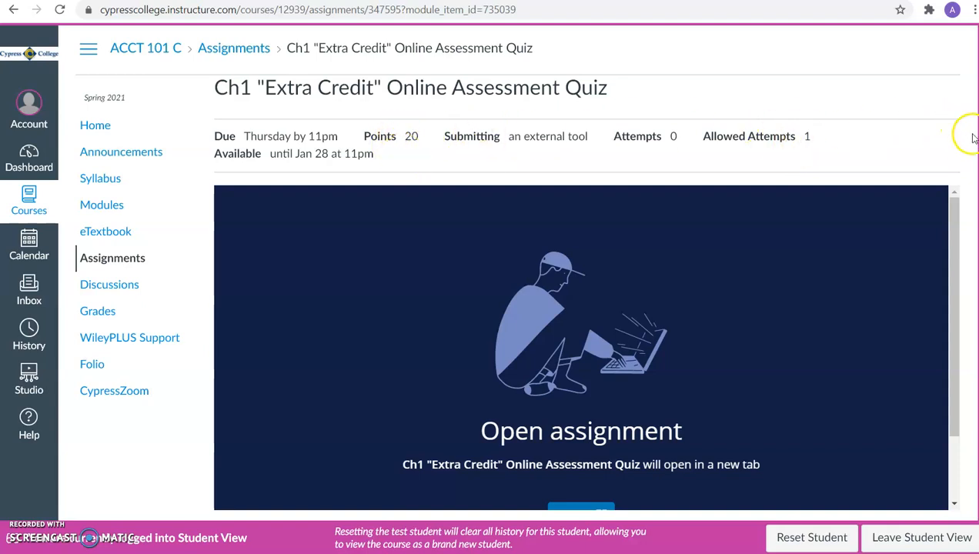
{"action": "scroll", "scroll_direction": "down", "scroll_amount": 3}
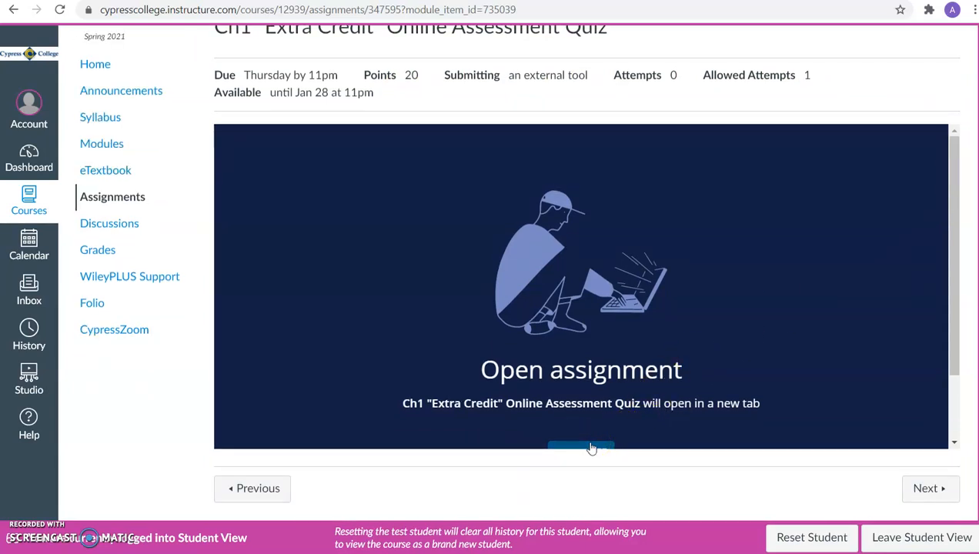
{"action": "scroll", "scroll_direction": "down", "scroll_amount": 3}
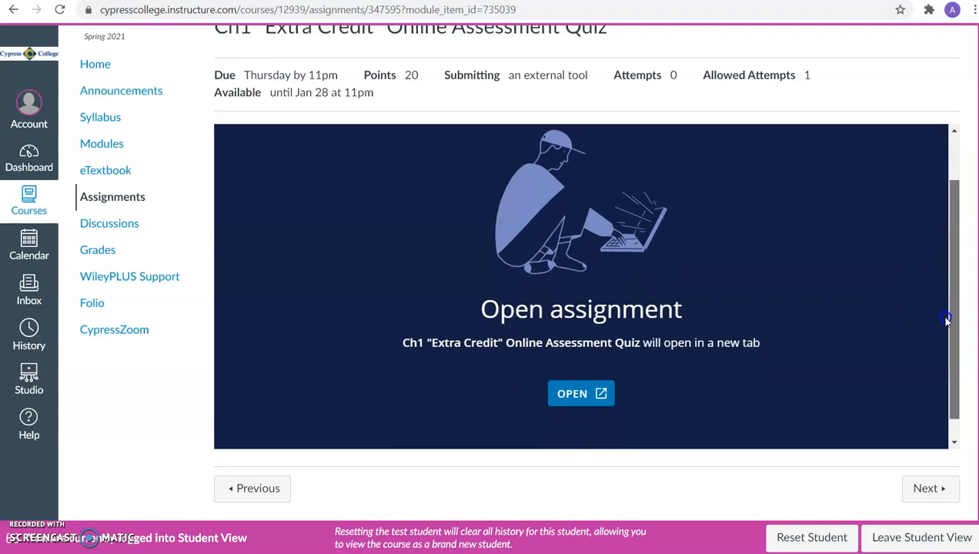
{"action": "left_click", "coordinate": [582, 394]}
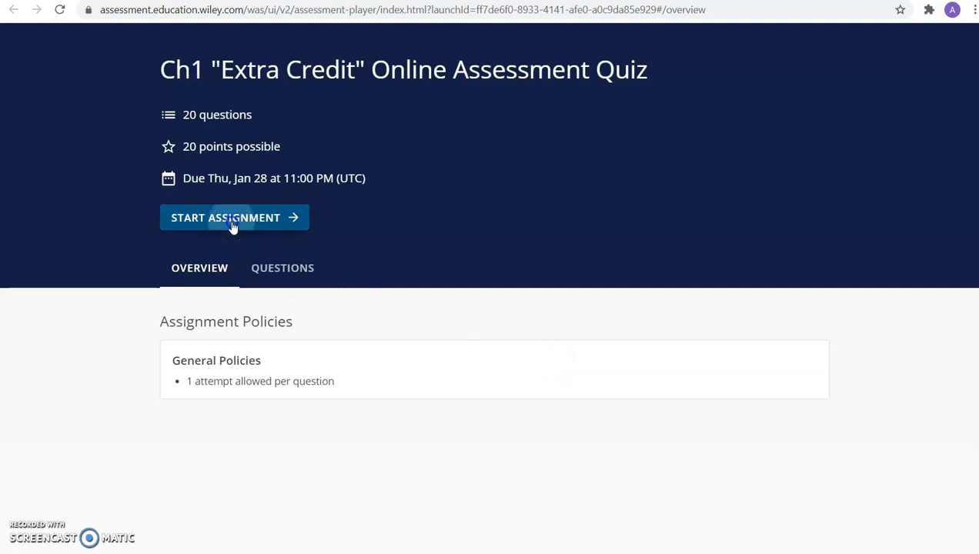
Start the assignment and submit 'Reduced legal liability for investors' for question 1, scored 1/1
{"action": "left_click", "coordinate": [225, 217]}
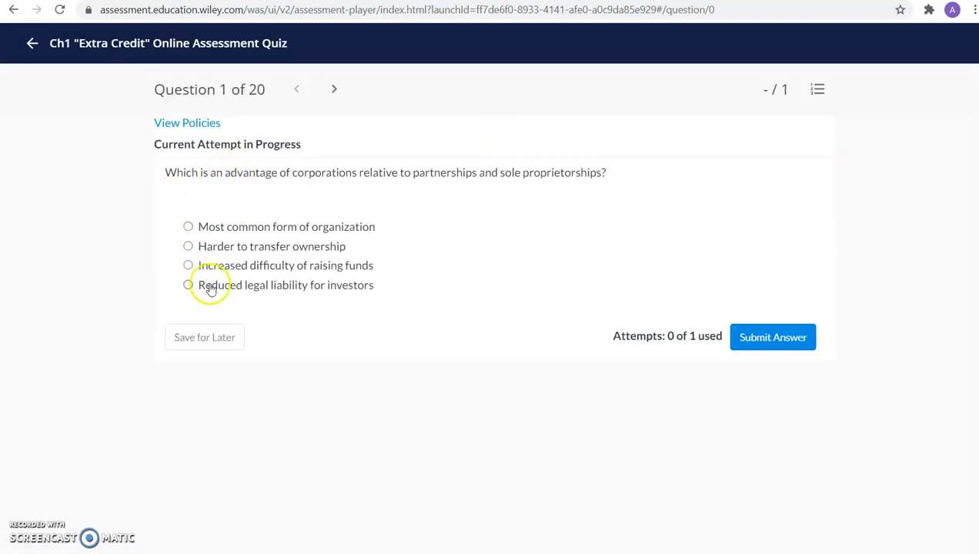
{"action": "mouse_move", "coordinate": [291, 305]}
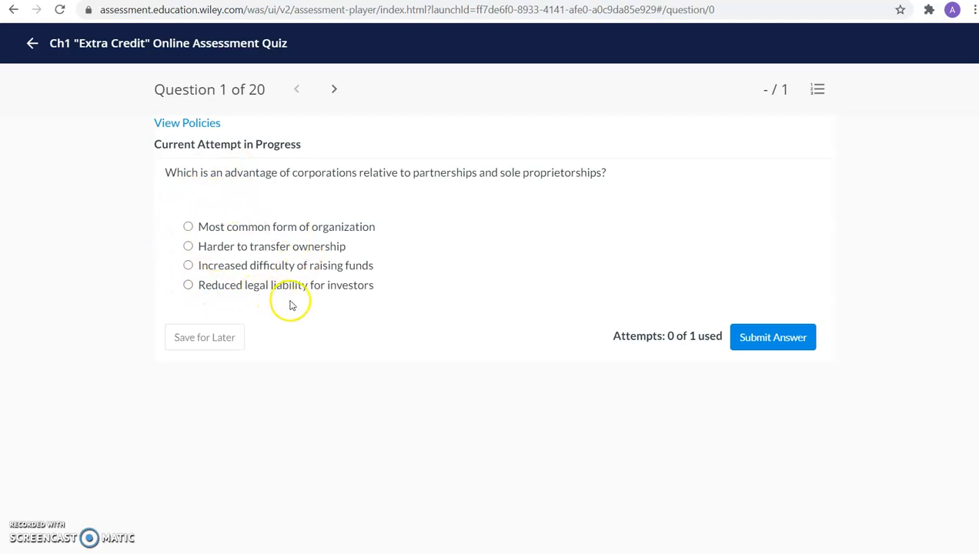
{"action": "mouse_move", "coordinate": [291, 302]}
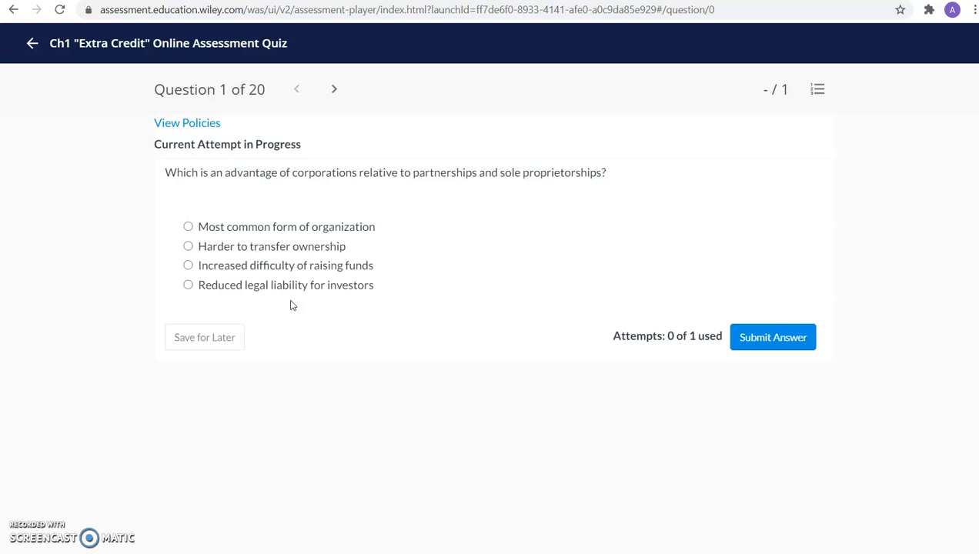
{"action": "mouse_move", "coordinate": [271, 206]}
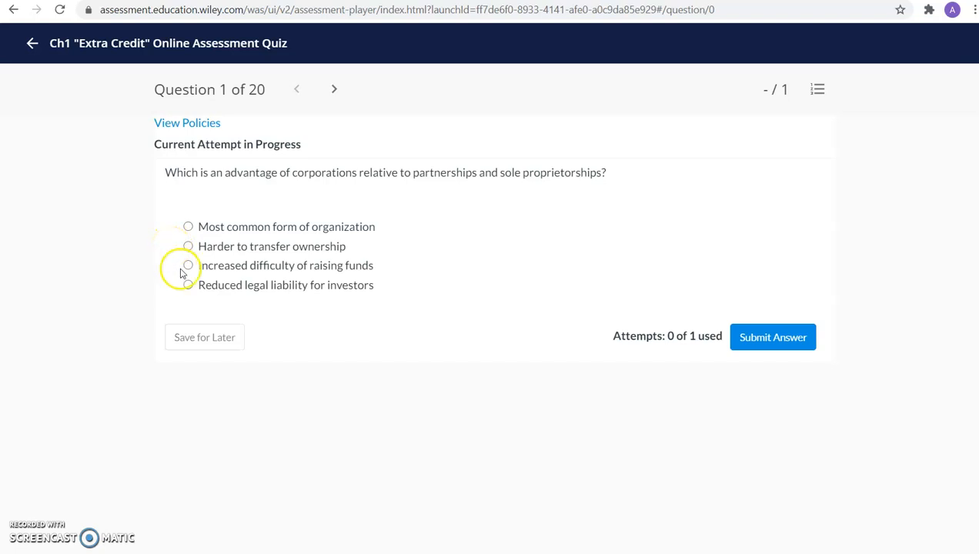
{"action": "left_click", "coordinate": [188, 285]}
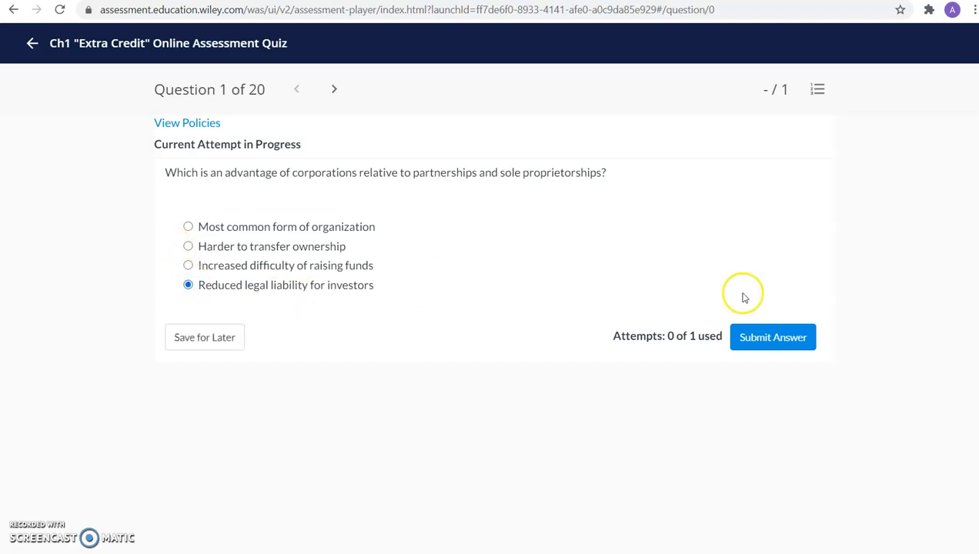
{"action": "left_click", "coordinate": [772, 338]}
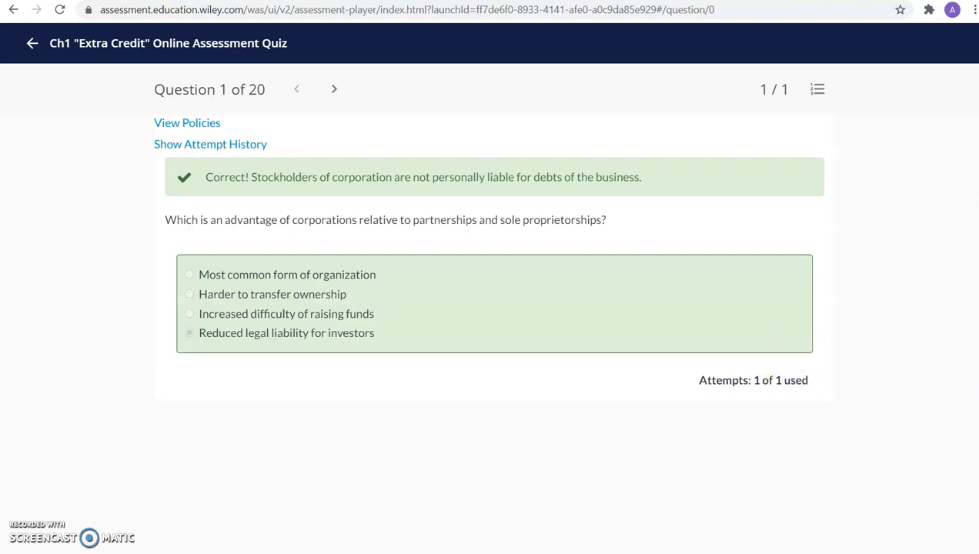
{"action": "mouse_move", "coordinate": [869, 469]}
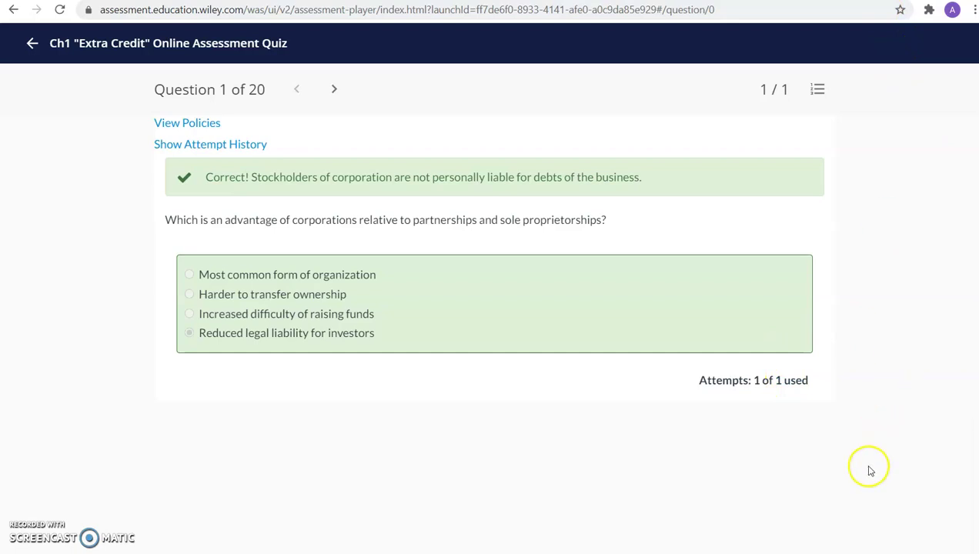
{"action": "mouse_move", "coordinate": [581, 83]}
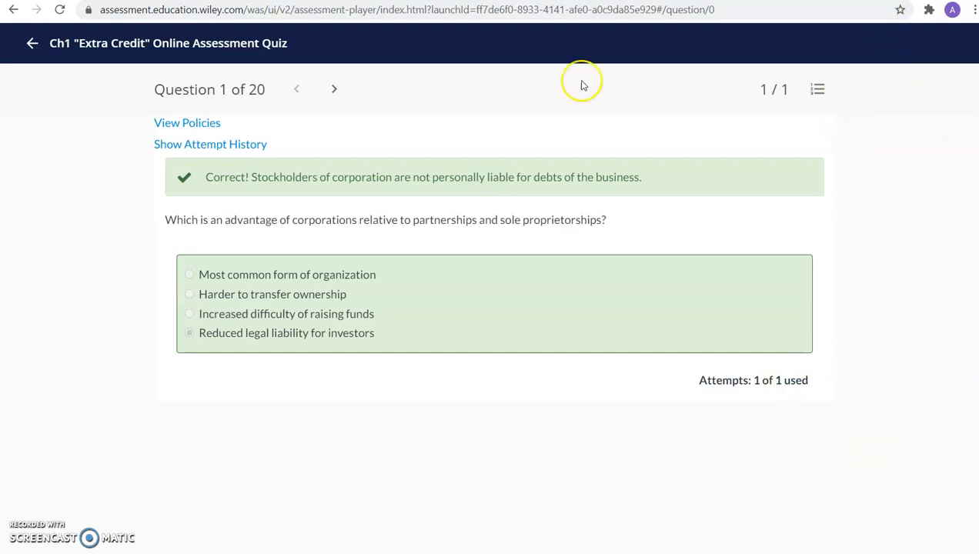
Advance to Question 2 of 20 about users of accounting information
{"action": "left_click", "coordinate": [334, 89]}
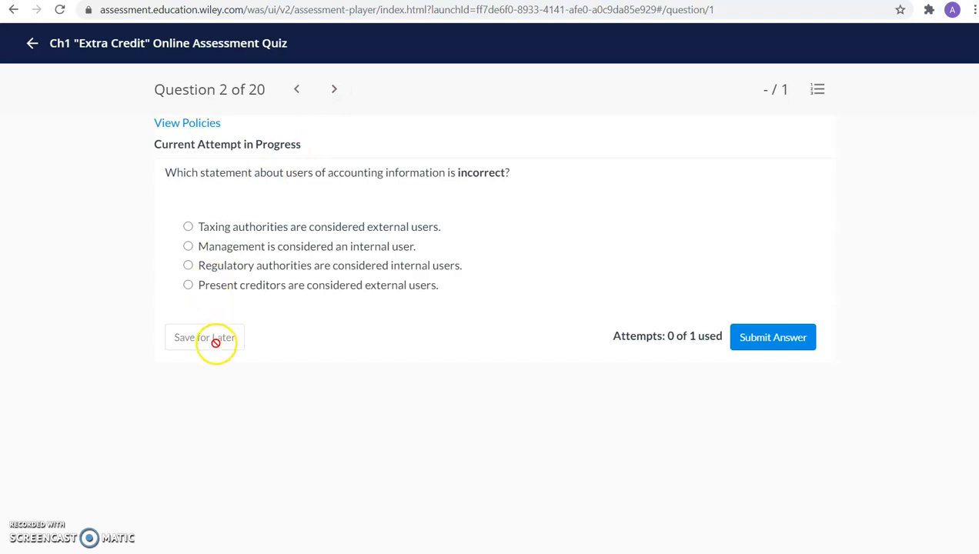
{"action": "mouse_move", "coordinate": [330, 88]}
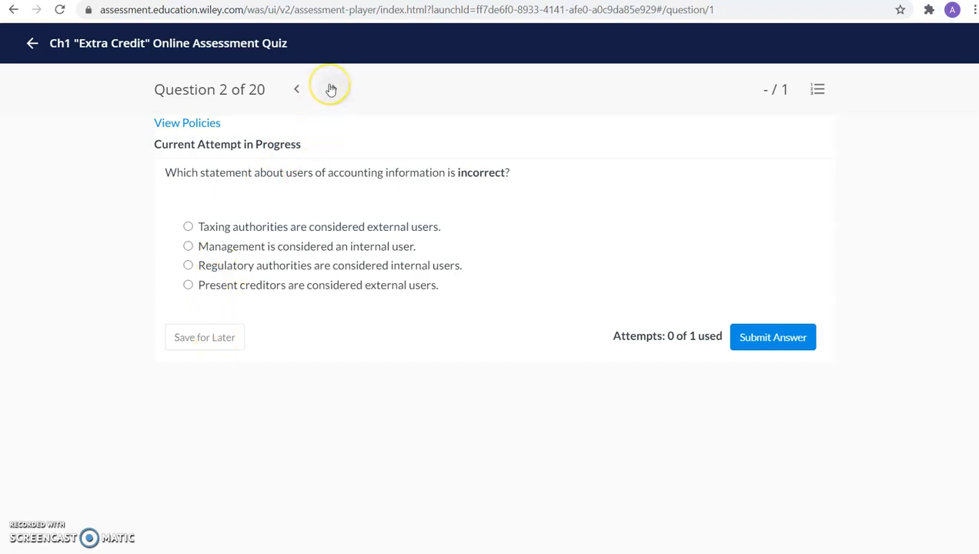
{"action": "mouse_move", "coordinate": [331, 90]}
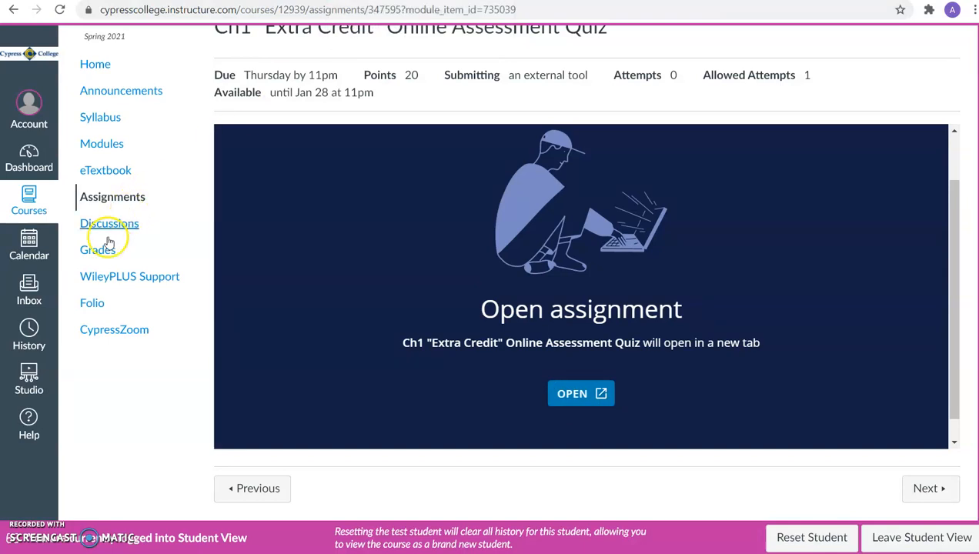
{"action": "mouse_move", "coordinate": [99, 249]}
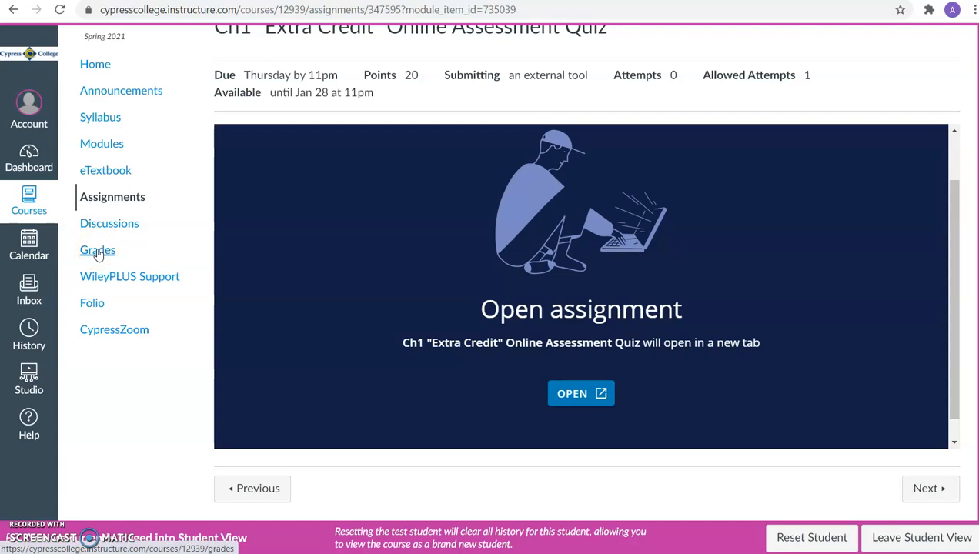
{"action": "mouse_move", "coordinate": [105, 169]}
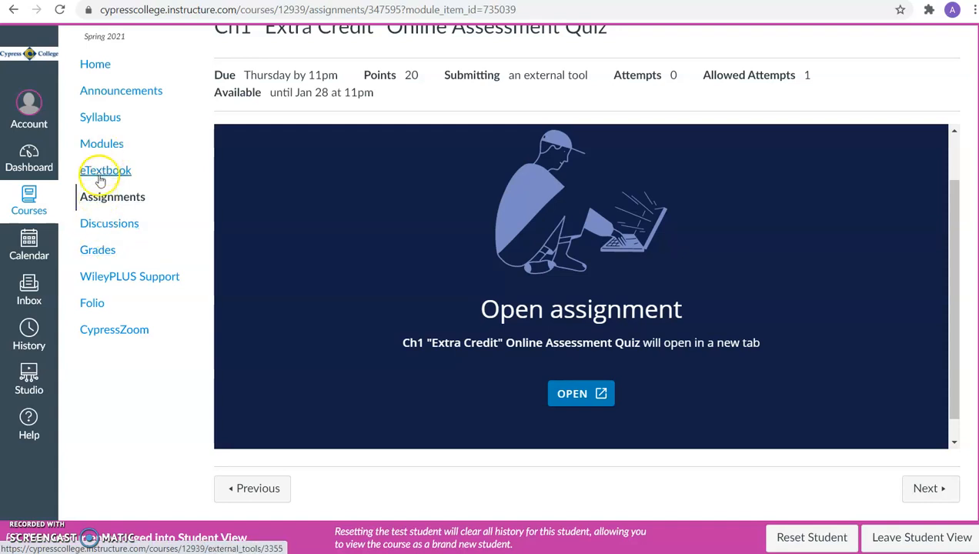
Head to the course modules from the assessment quiz assignment page
{"action": "left_click", "coordinate": [102, 144]}
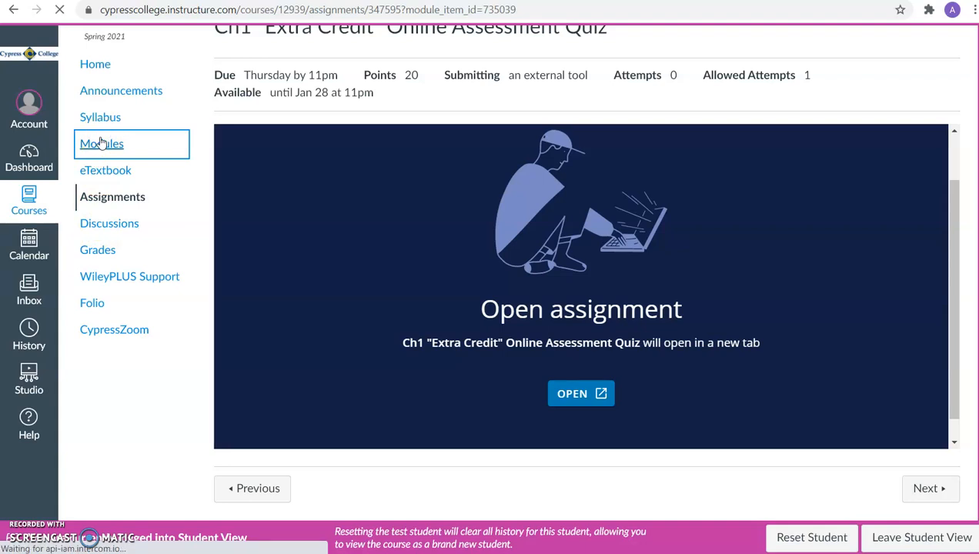
Browse Modules into Week 2 content to the Chapter 1 "Extra Credit" Online REVIEW QUIZ item
{"action": "left_click", "coordinate": [102, 144]}
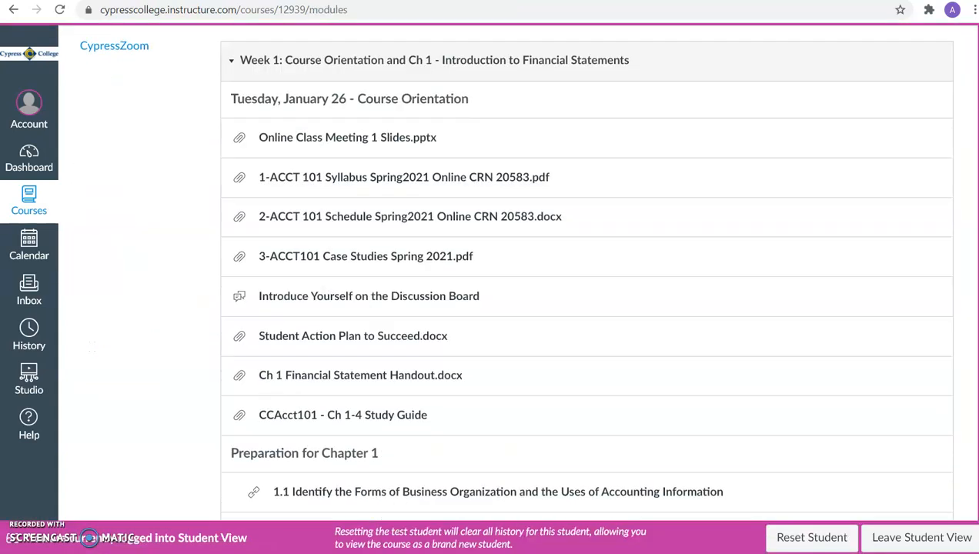
{"action": "scroll", "scroll_direction": "down", "scroll_amount": 3}
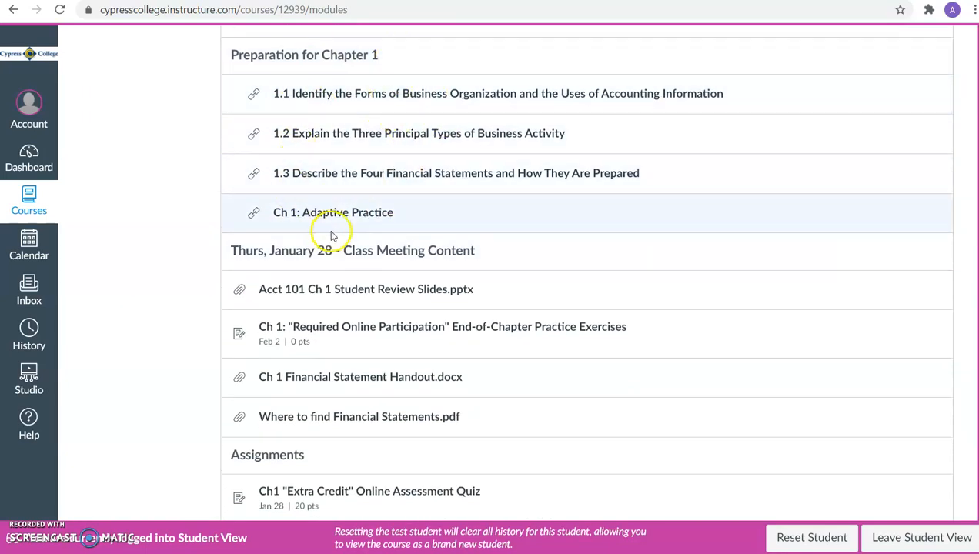
{"action": "mouse_move", "coordinate": [398, 416]}
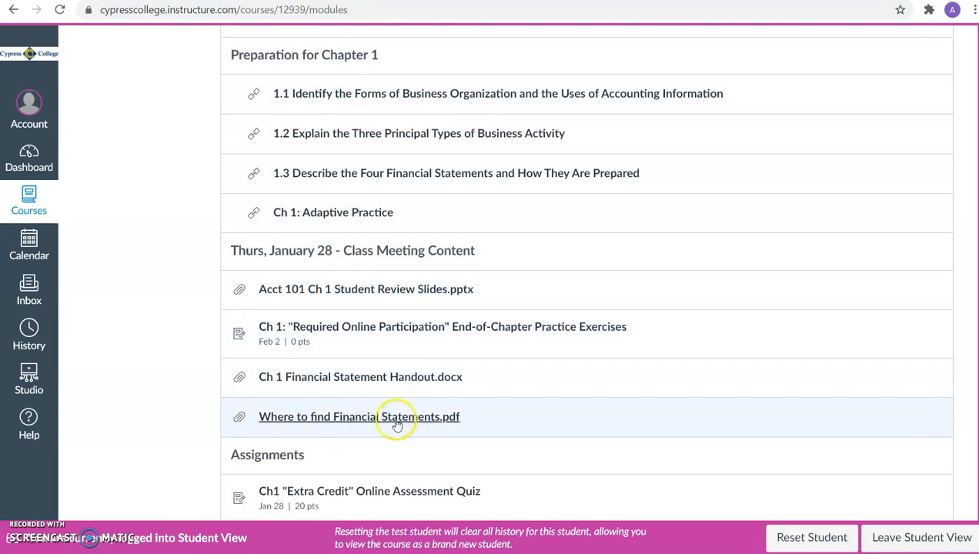
{"action": "scroll", "scroll_direction": "down", "scroll_amount": 3}
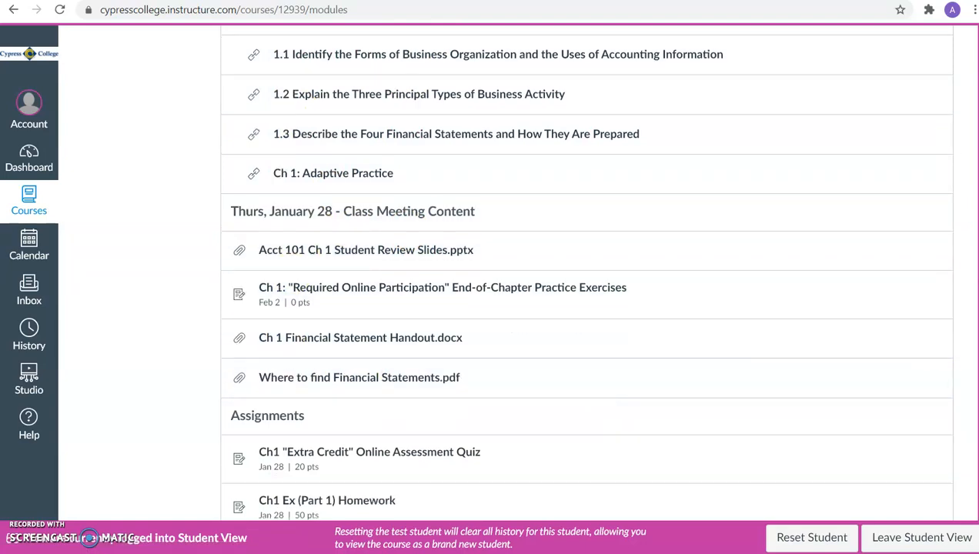
{"action": "scroll", "scroll_direction": "down", "scroll_amount": 3}
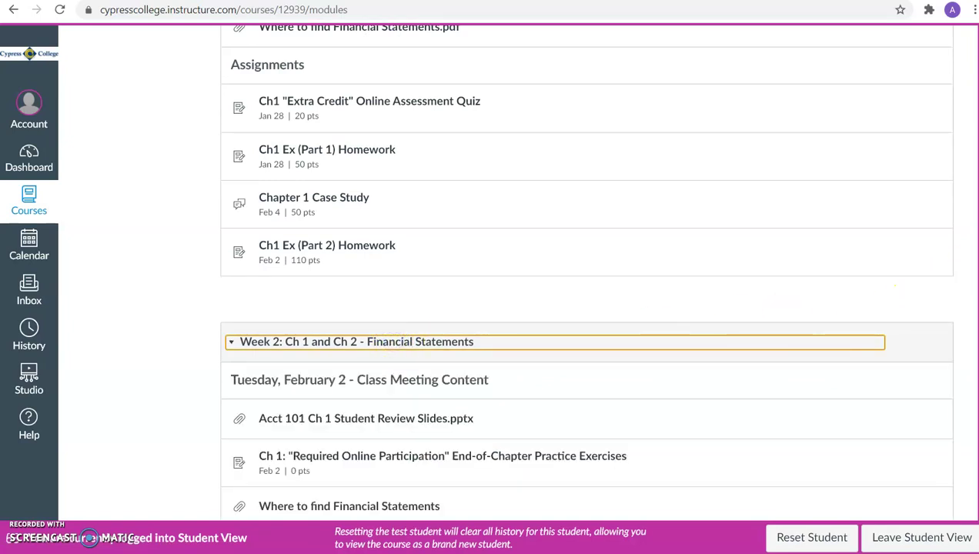
{"action": "scroll", "scroll_direction": "down", "scroll_amount": 3}
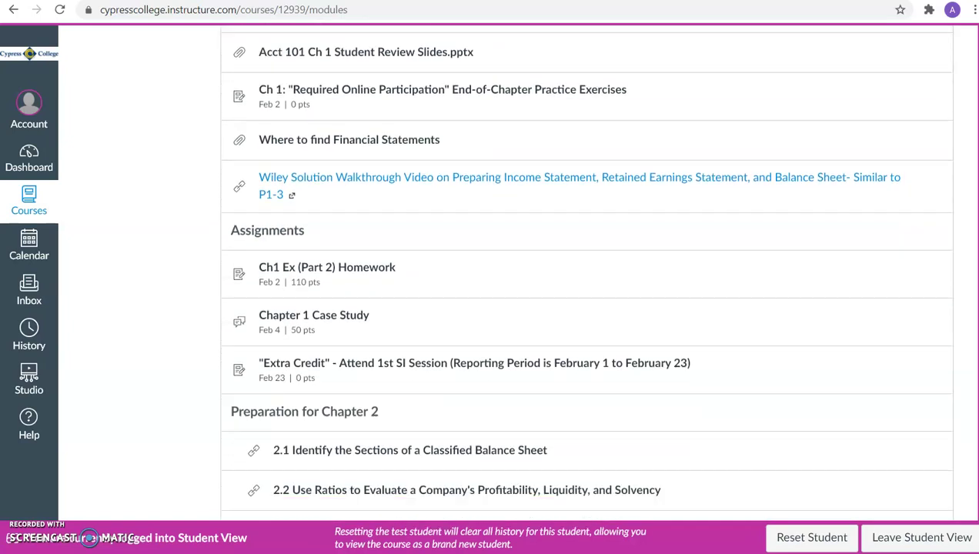
{"action": "scroll", "scroll_direction": "down", "scroll_amount": 3}
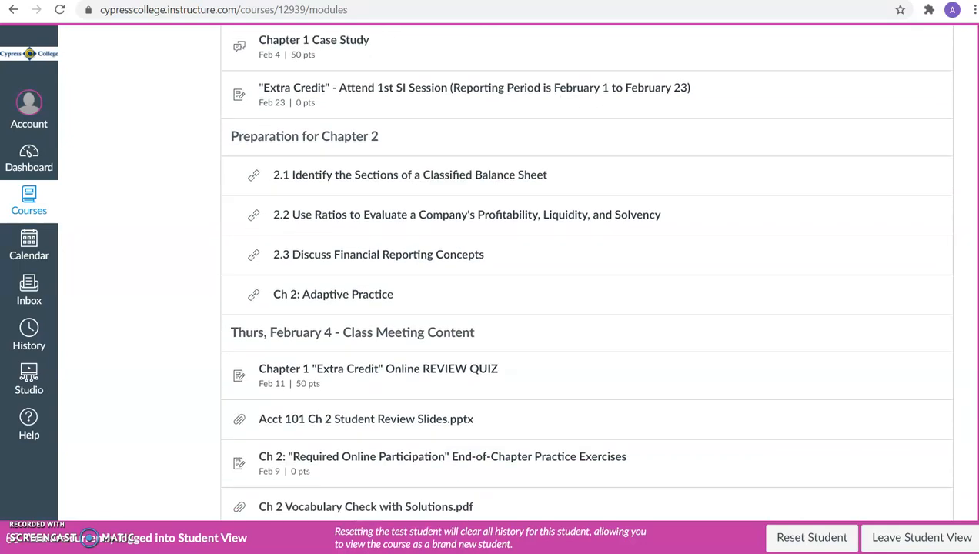
{"action": "scroll", "scroll_direction": "down", "scroll_amount": 3}
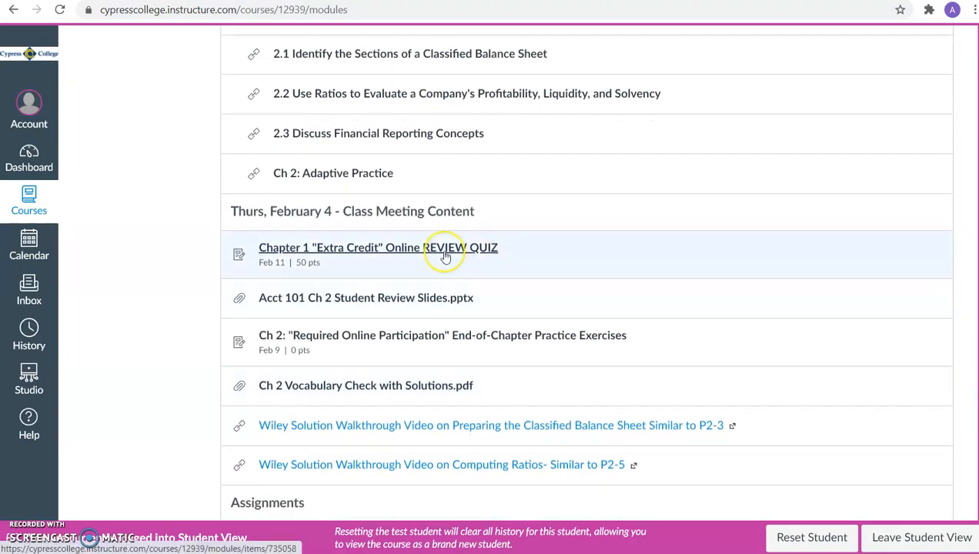
{"action": "mouse_move", "coordinate": [443, 255]}
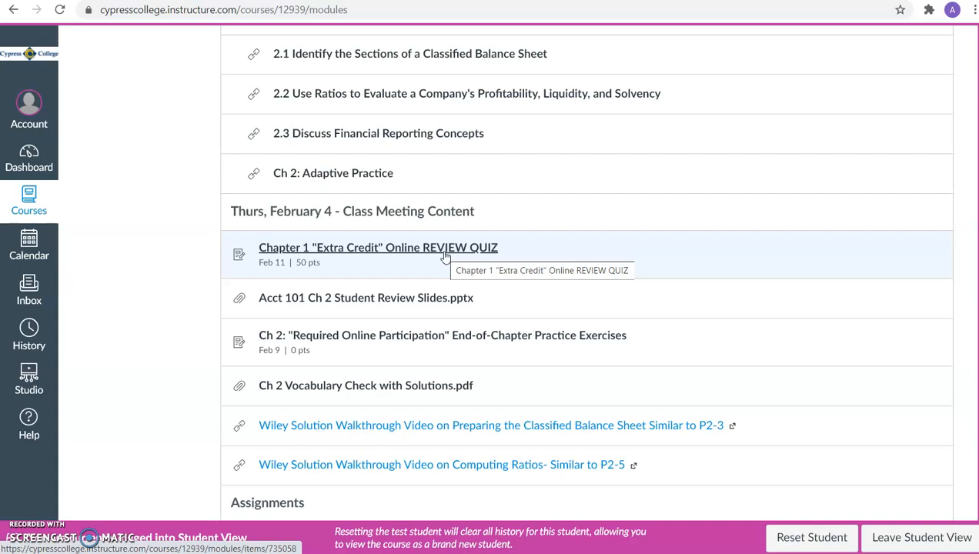
Bring up the Chapter 1 "Extra Credit" Online REVIEW QUIZ page, locked until Feb 11 at 8am
{"action": "left_click", "coordinate": [379, 246]}
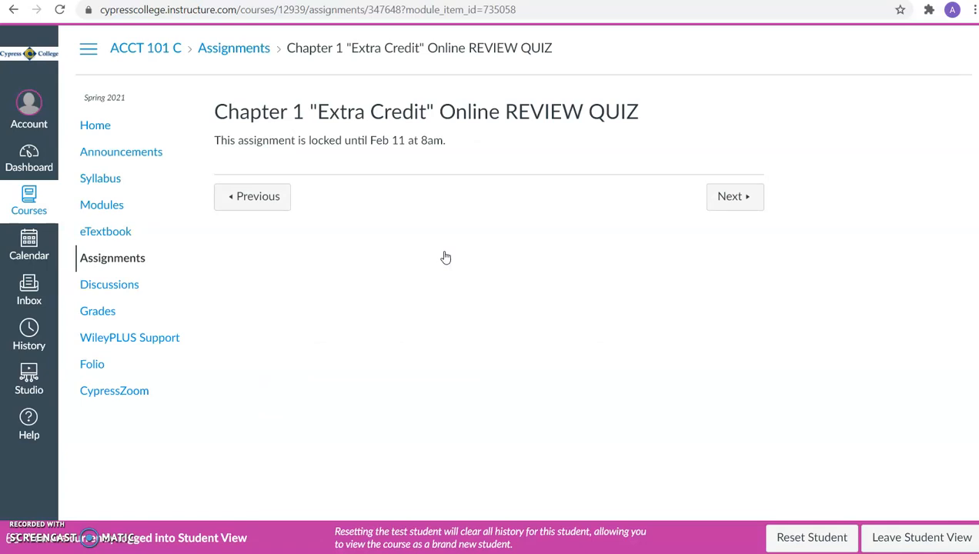
{"action": "mouse_move", "coordinate": [422, 147]}
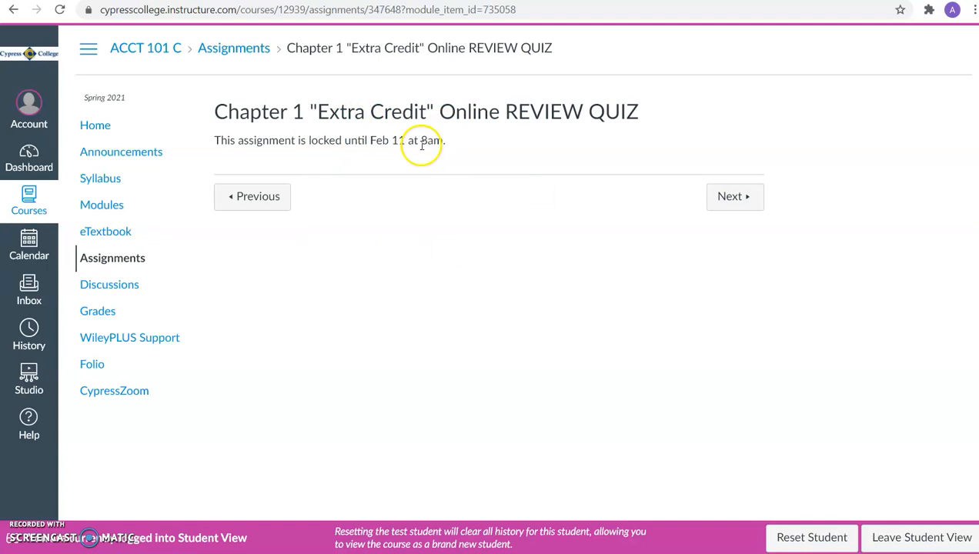
{"action": "mouse_move", "coordinate": [449, 268]}
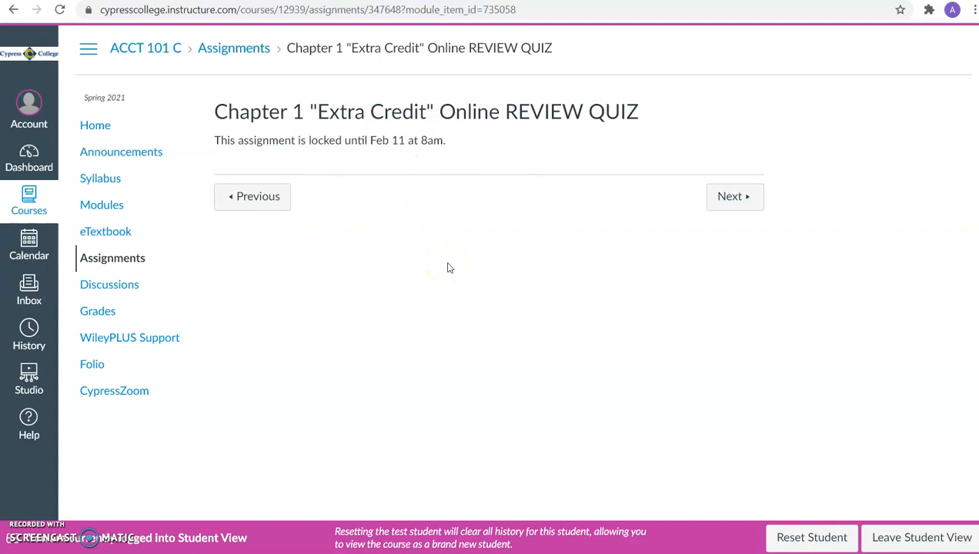
{"action": "mouse_move", "coordinate": [443, 259]}
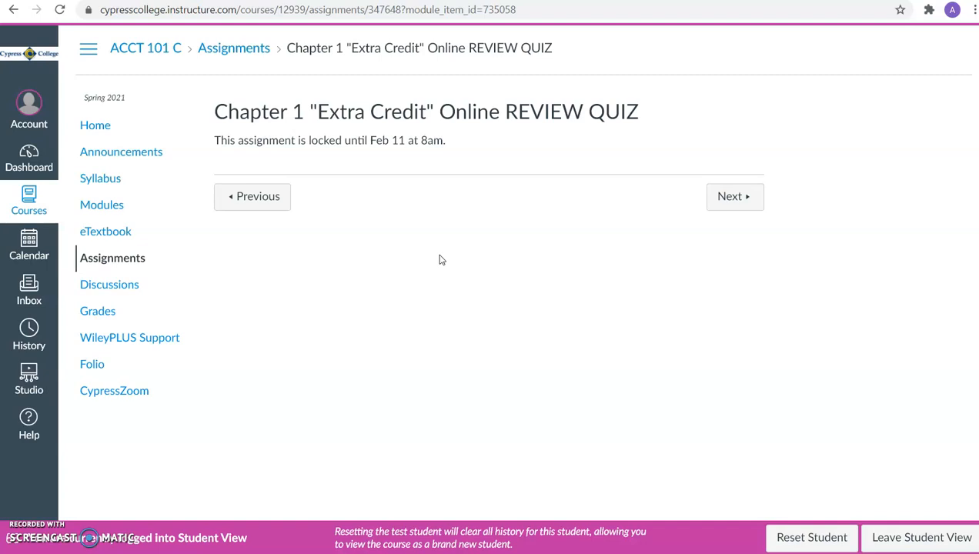
{"action": "mouse_move", "coordinate": [702, 399]}
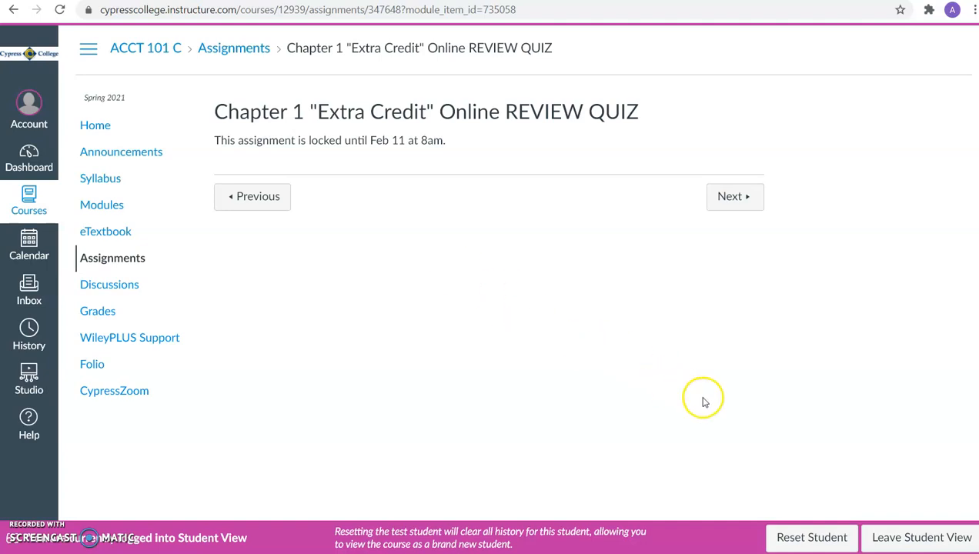
{"action": "mouse_move", "coordinate": [459, 293]}
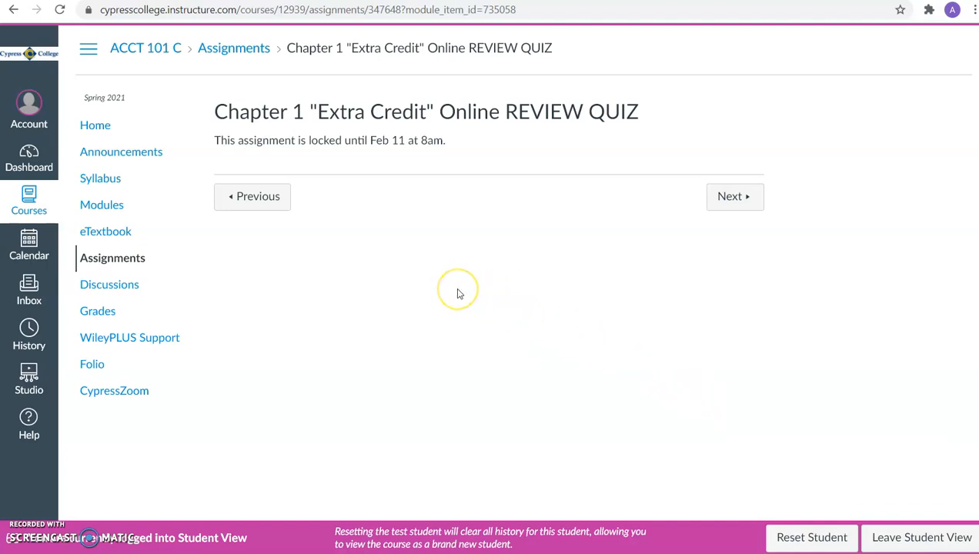
{"action": "mouse_move", "coordinate": [458, 292]}
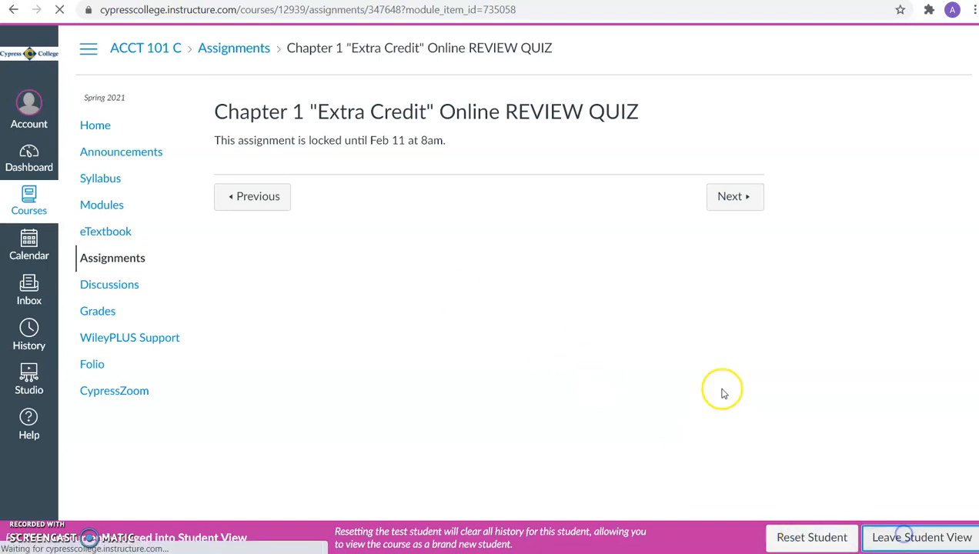
Exit Student View so the REVIEW QUIZ page shows full instructions and a launch option
{"action": "left_click", "coordinate": [920, 538]}
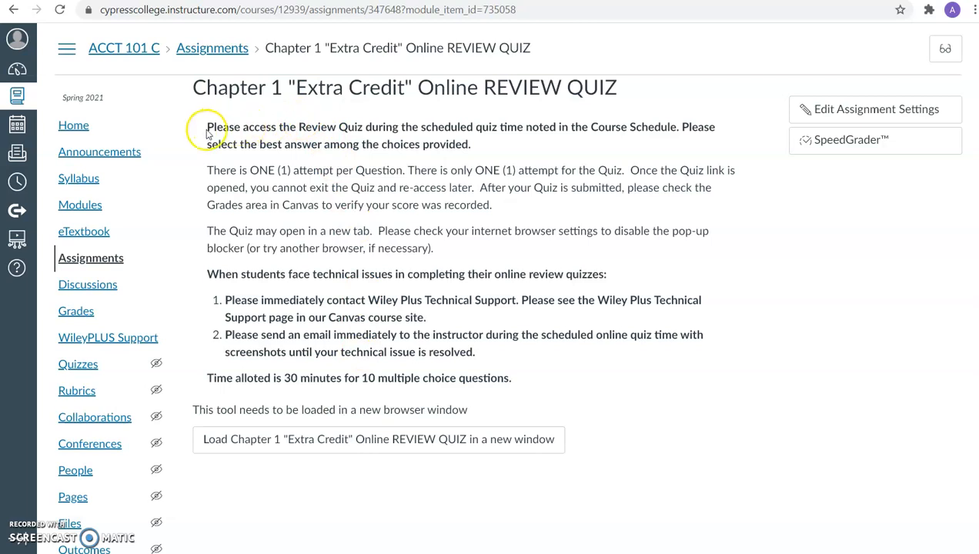
{"action": "mouse_move", "coordinate": [444, 133]}
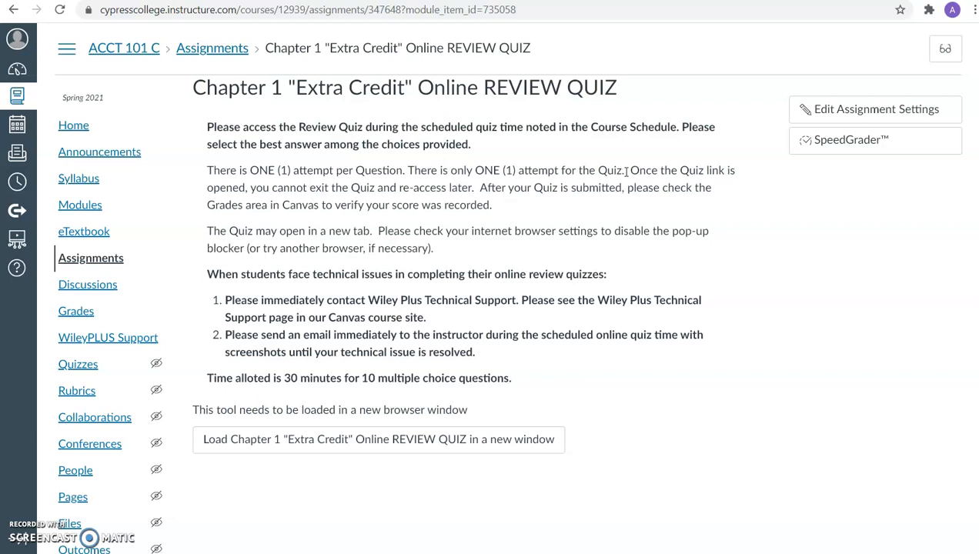
{"action": "mouse_move", "coordinate": [557, 203]}
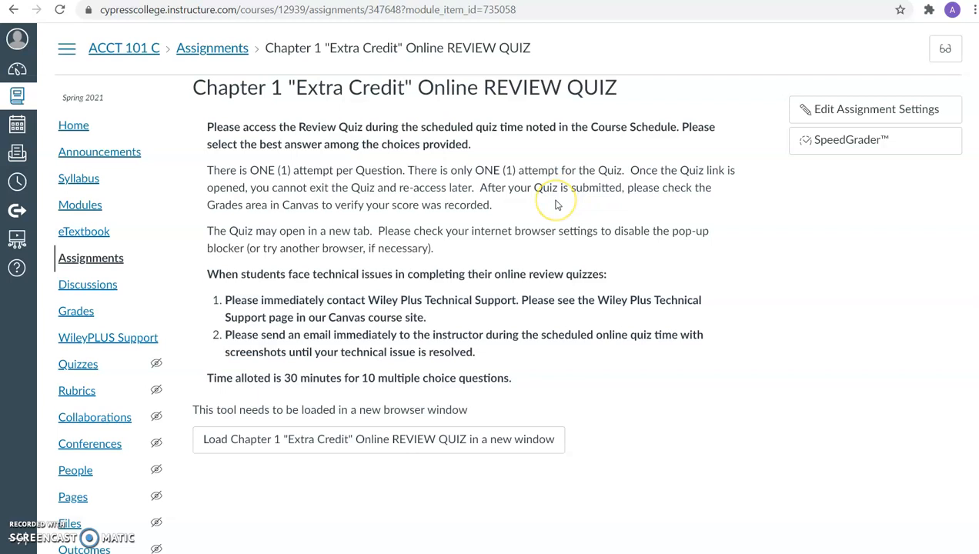
{"action": "mouse_move", "coordinate": [558, 203]}
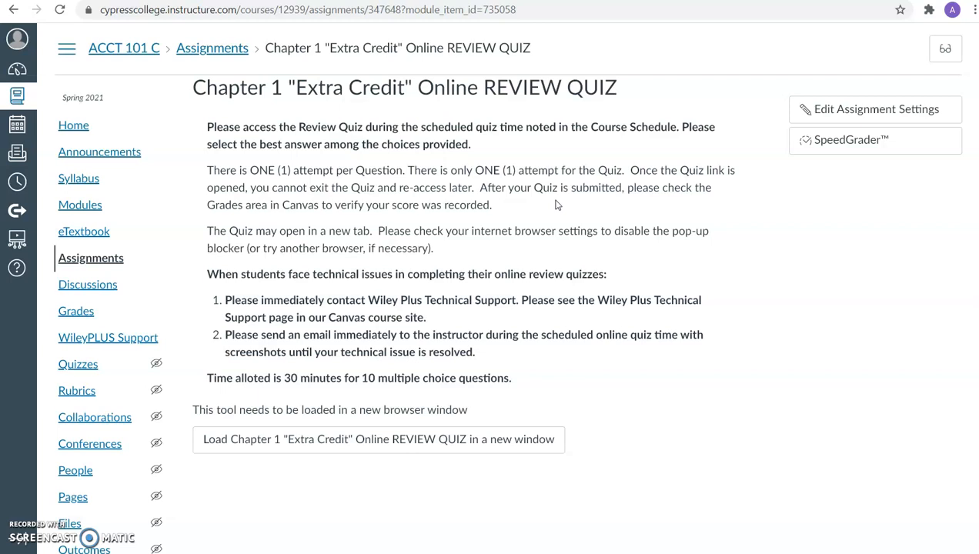
{"action": "mouse_move", "coordinate": [620, 274]}
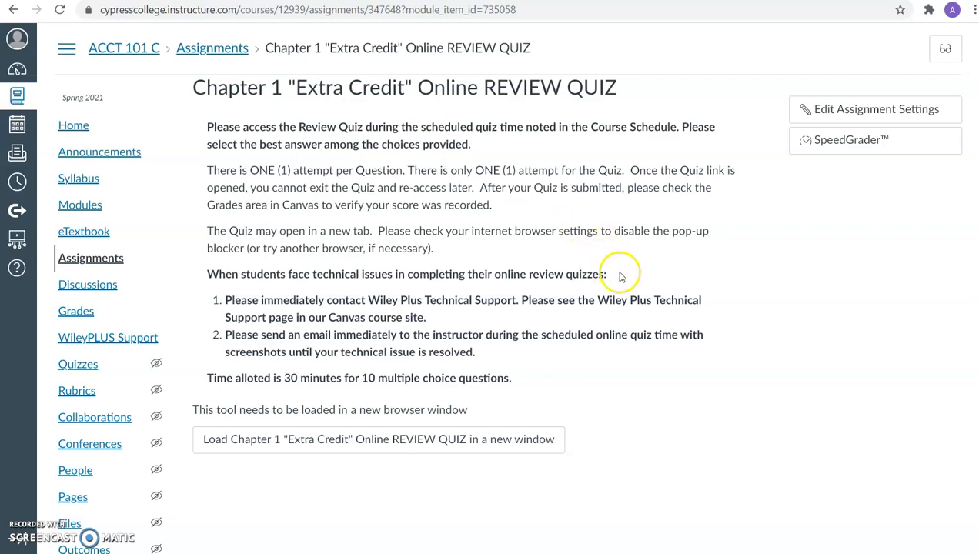
{"action": "mouse_move", "coordinate": [624, 279]}
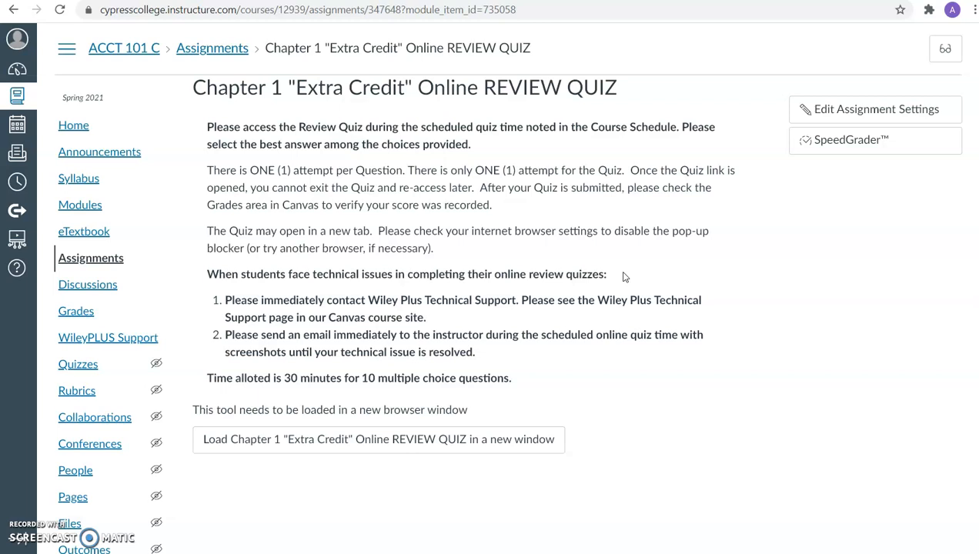
{"action": "mouse_move", "coordinate": [603, 262]}
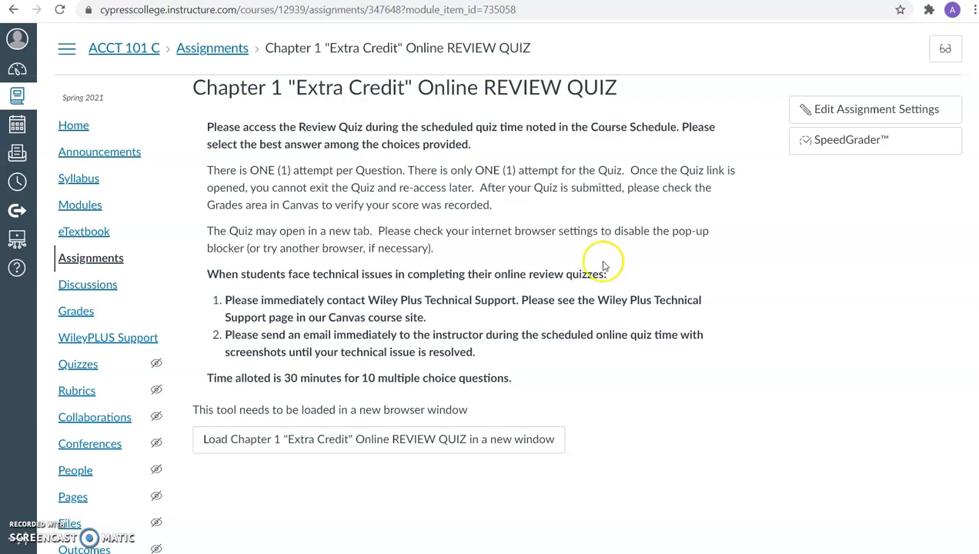
{"action": "mouse_move", "coordinate": [108, 337]}
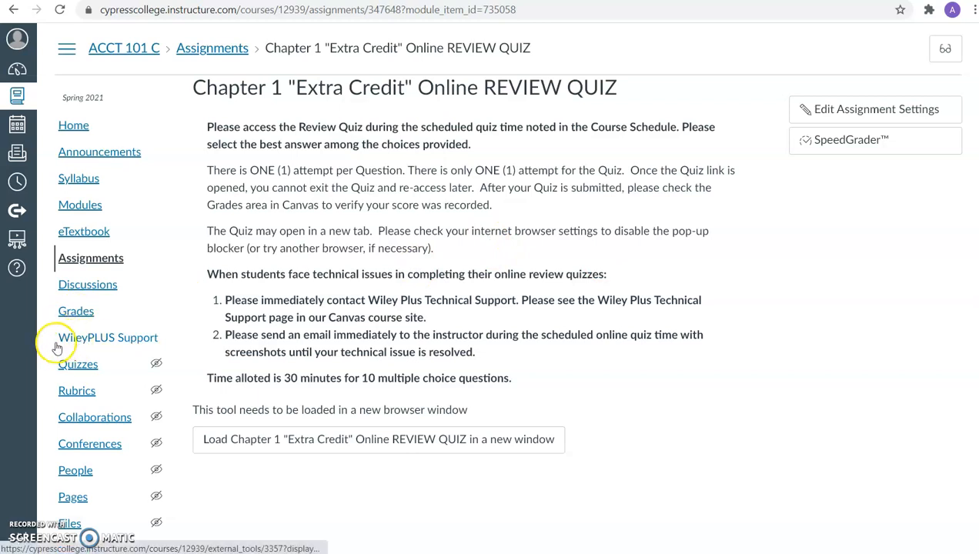
{"action": "mouse_move", "coordinate": [481, 336]}
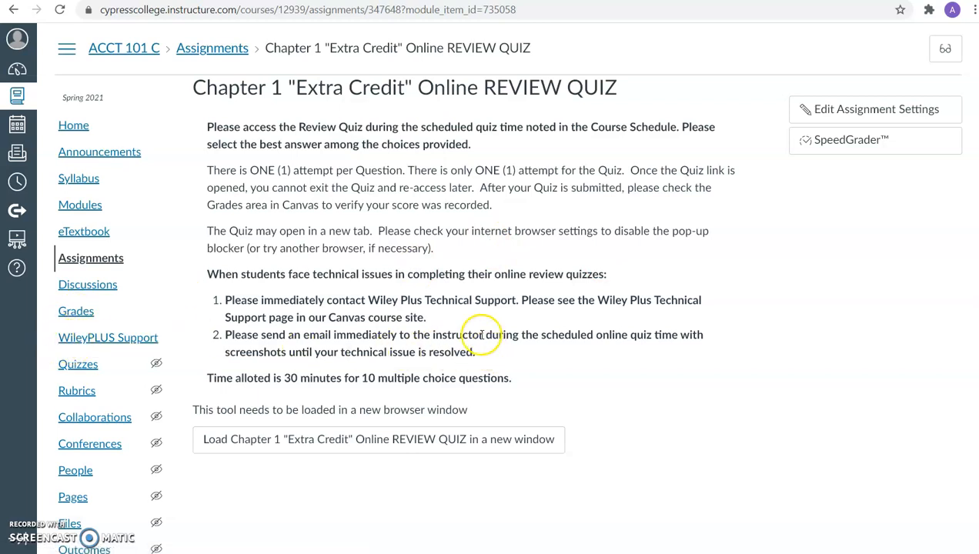
{"action": "mouse_move", "coordinate": [542, 348]}
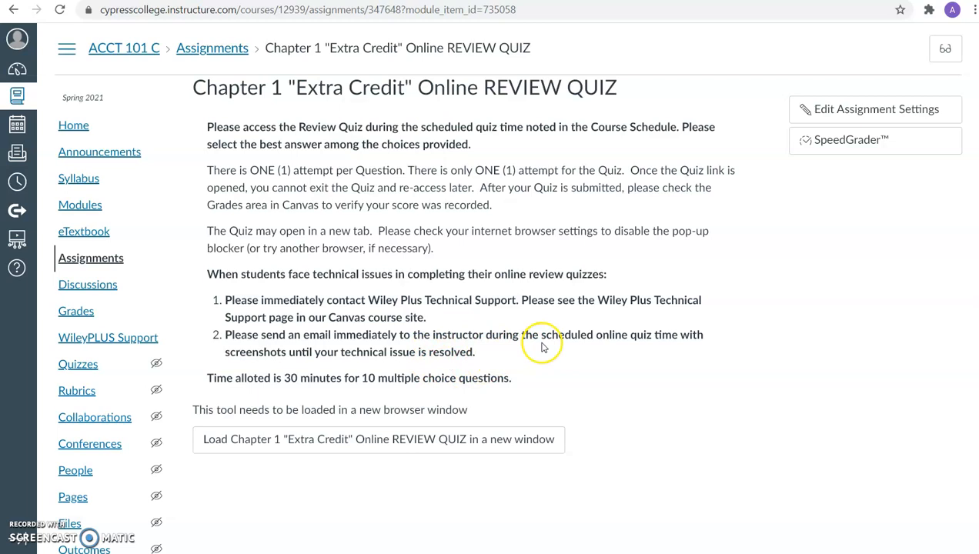
{"action": "mouse_move", "coordinate": [649, 345]}
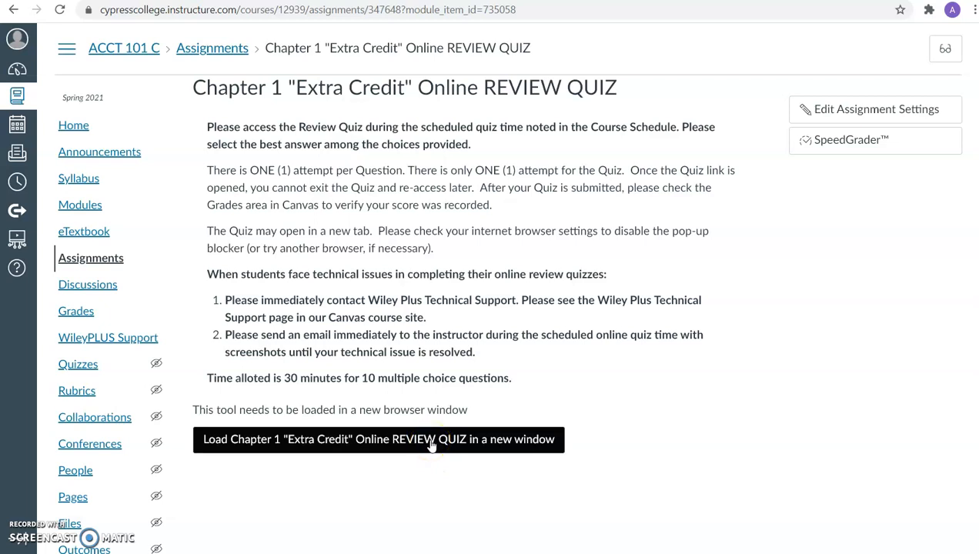
Load the review quiz in a new window and look over its 10-question, 5-points-each list
{"action": "left_click", "coordinate": [377, 439]}
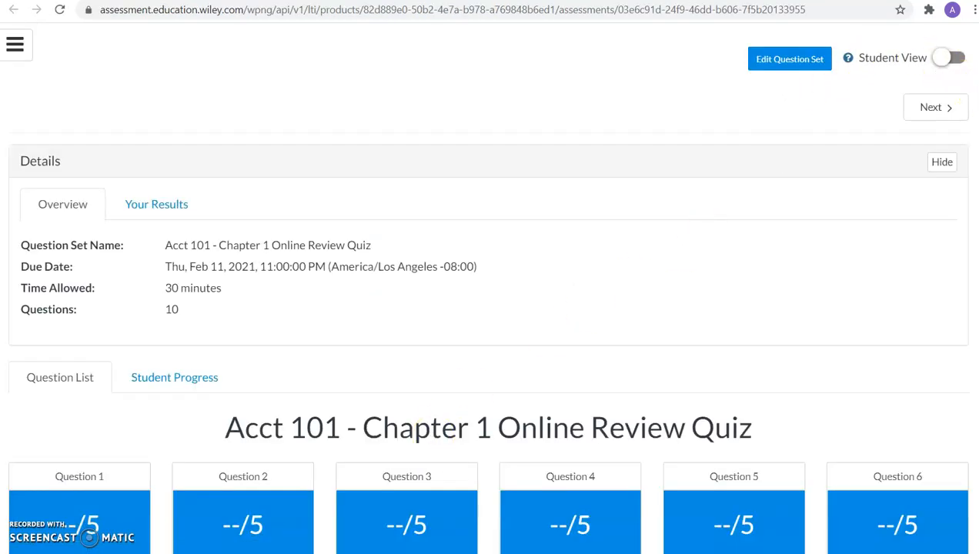
{"action": "scroll", "scroll_direction": "down", "scroll_amount": 3}
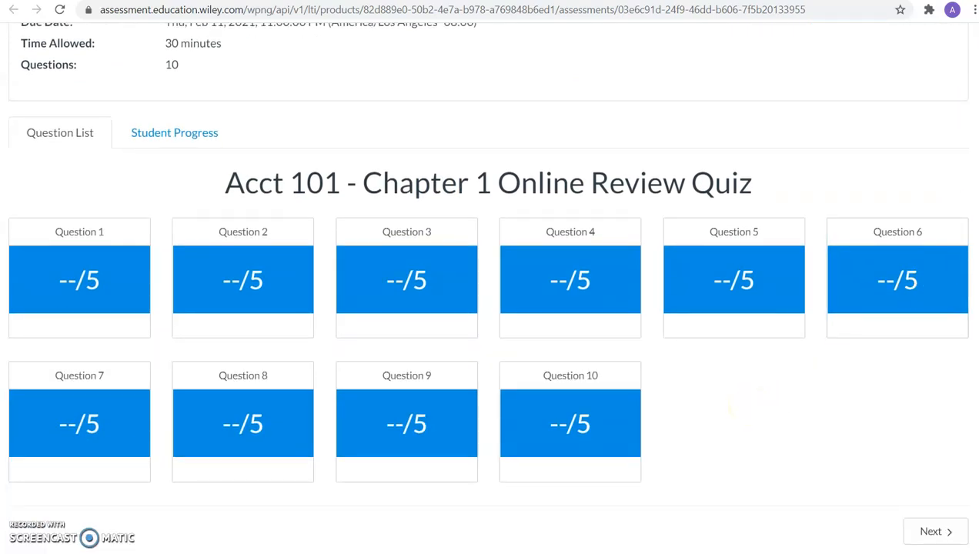
{"action": "scroll", "scroll_direction": "up", "scroll_amount": 3}
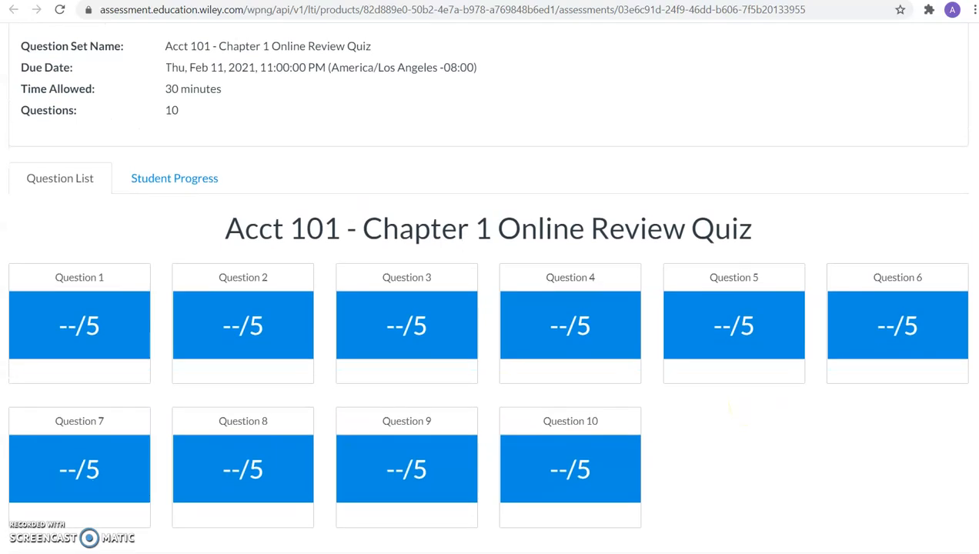
{"action": "scroll", "scroll_direction": "up", "scroll_amount": 3}
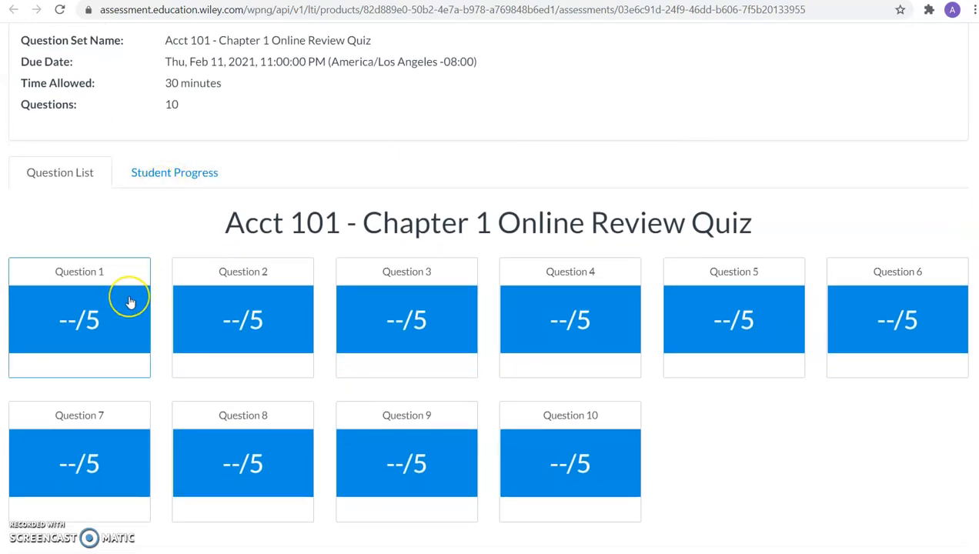
{"action": "mouse_move", "coordinate": [114, 306]}
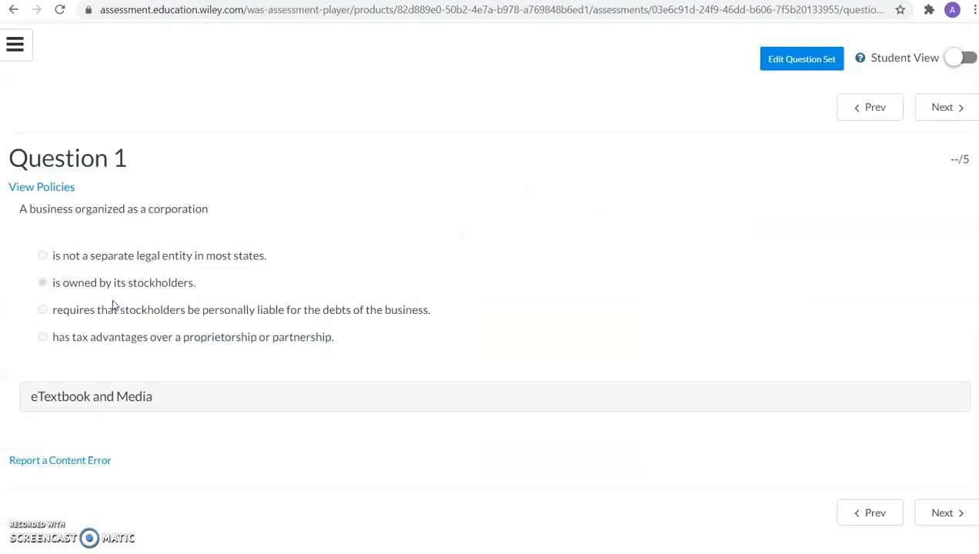
{"action": "mouse_move", "coordinate": [131, 335]}
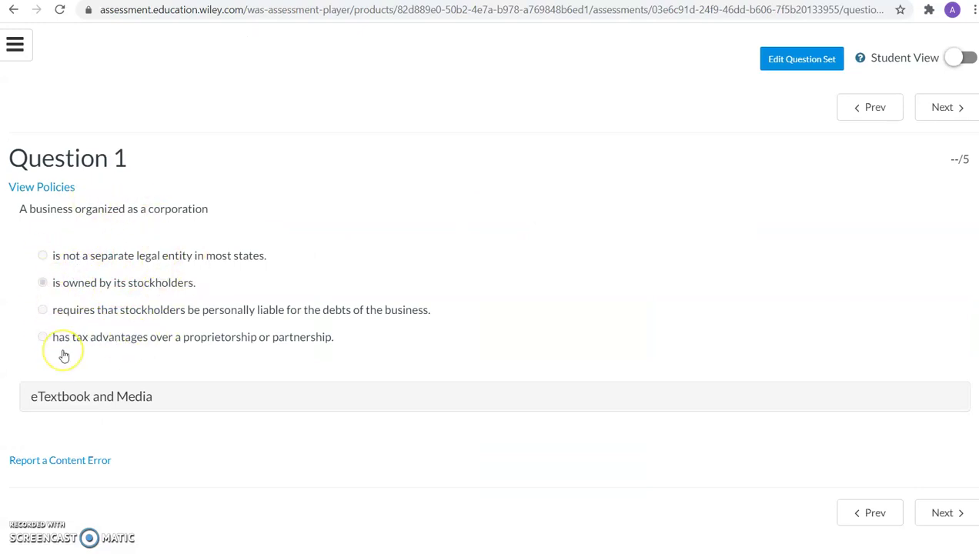
{"action": "mouse_move", "coordinate": [96, 268]}
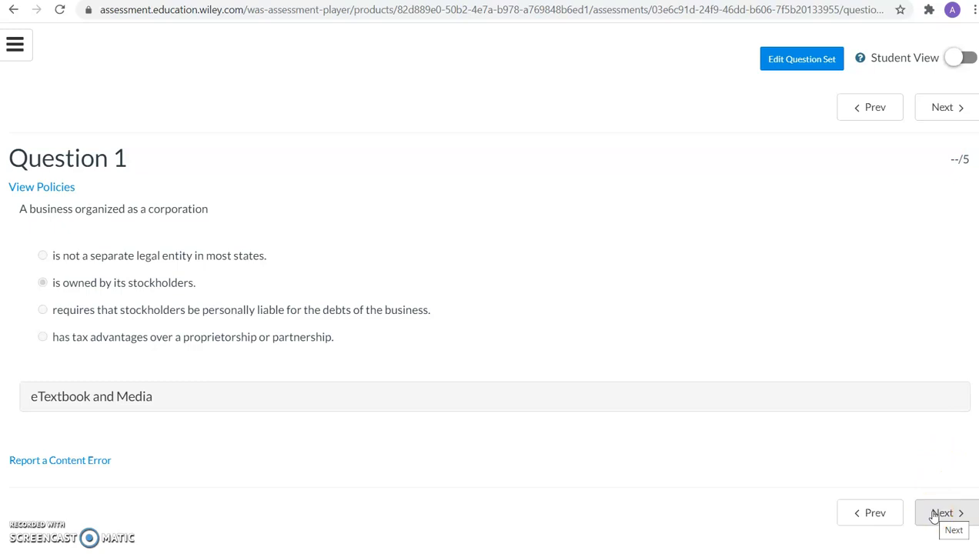
{"action": "mouse_move", "coordinate": [939, 542]}
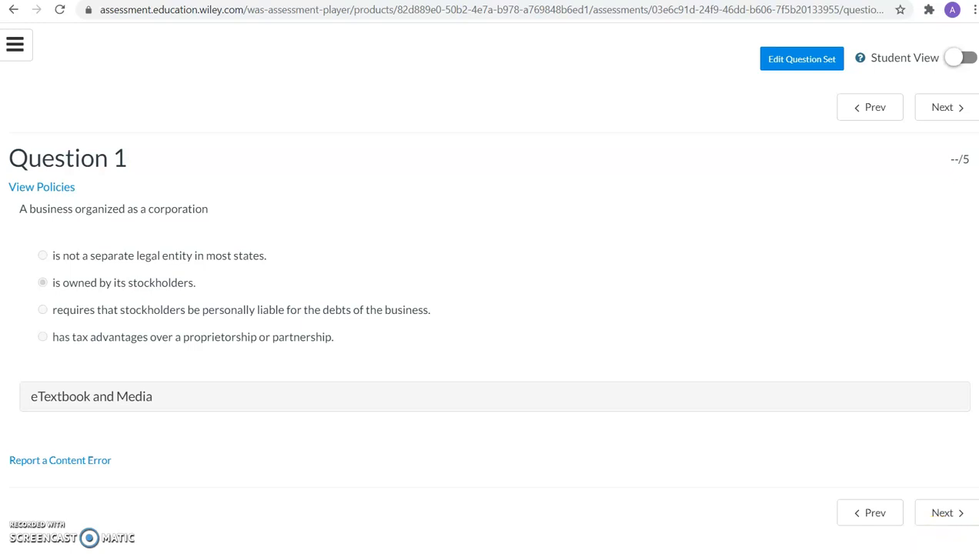
{"action": "mouse_move", "coordinate": [945, 479]}
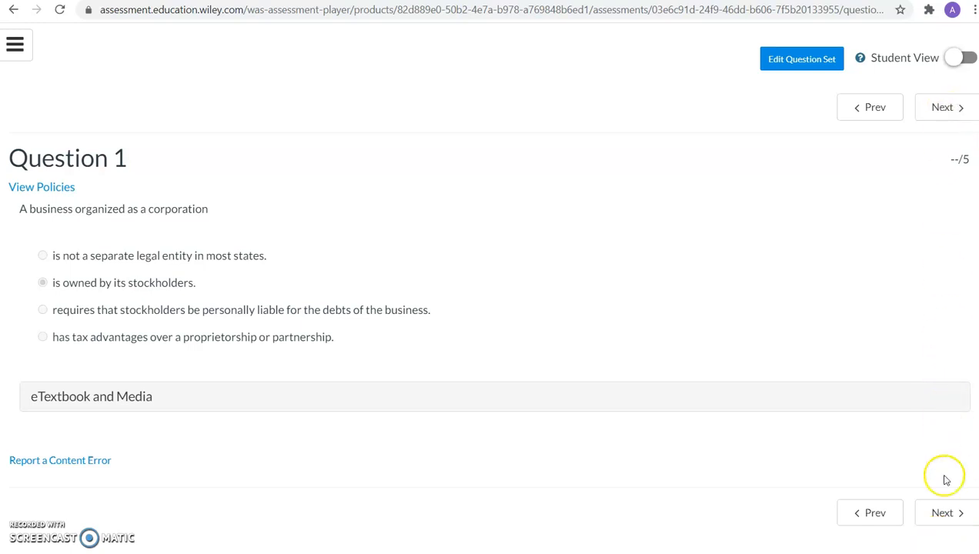
Move from Question 1 to Question 2 about the right to receive future money
{"action": "left_click", "coordinate": [945, 513]}
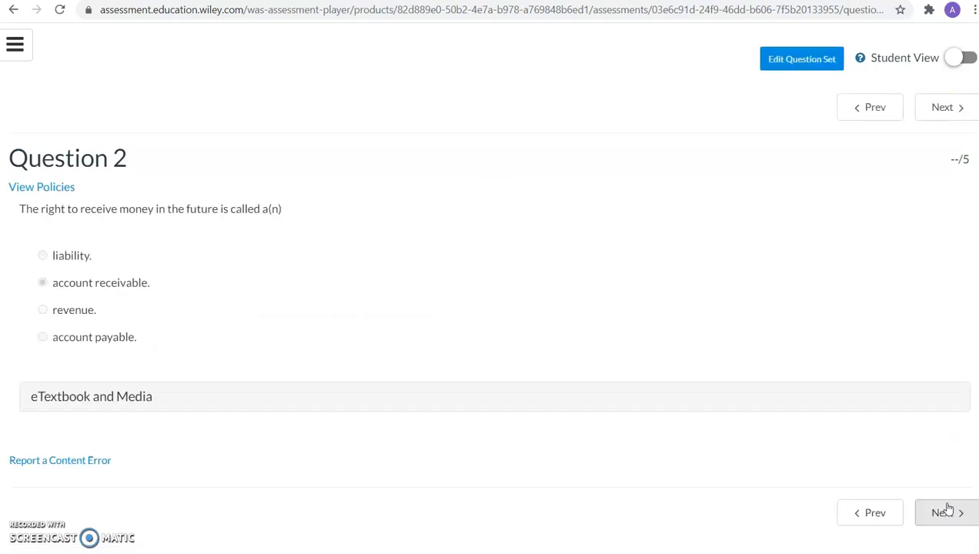
{"action": "mouse_move", "coordinate": [941, 473]}
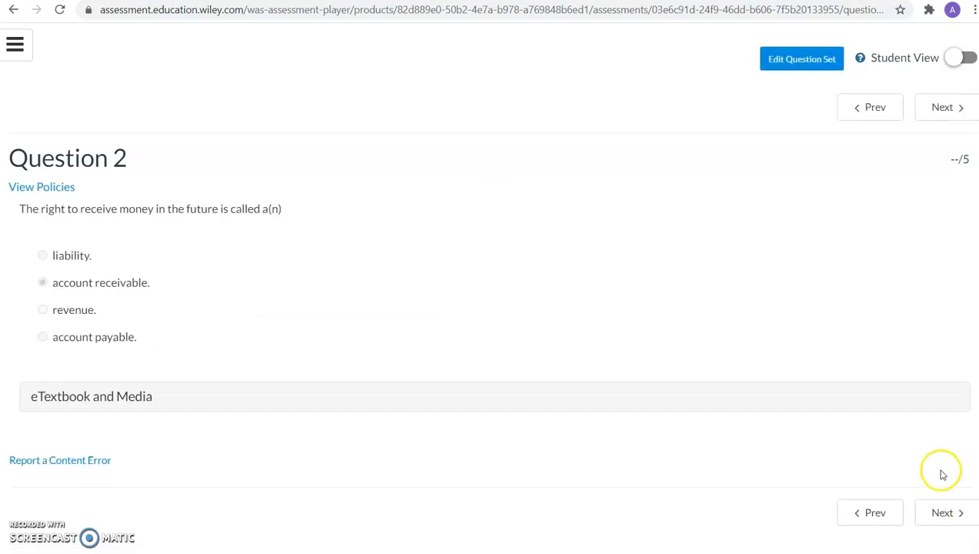
{"action": "mouse_move", "coordinate": [16, 43]}
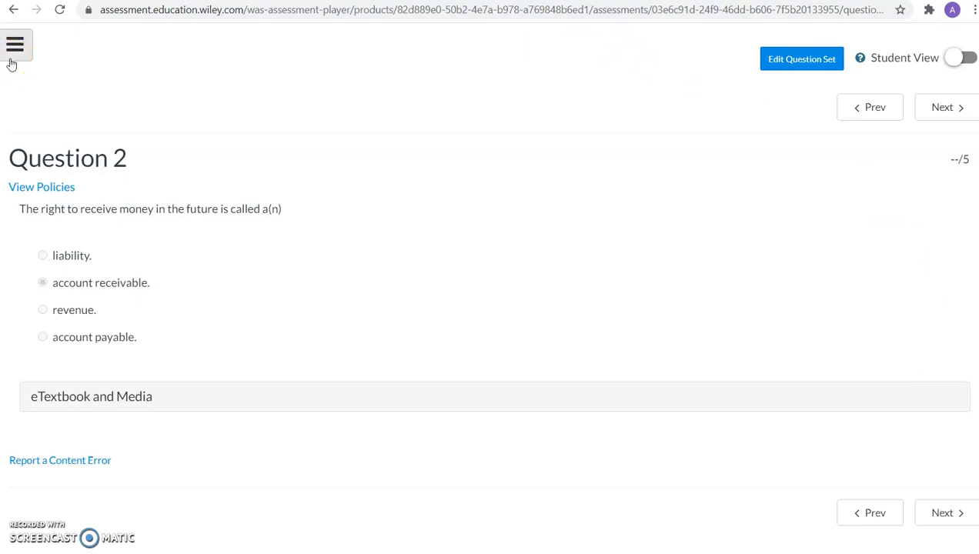
{"action": "mouse_move", "coordinate": [76, 51]}
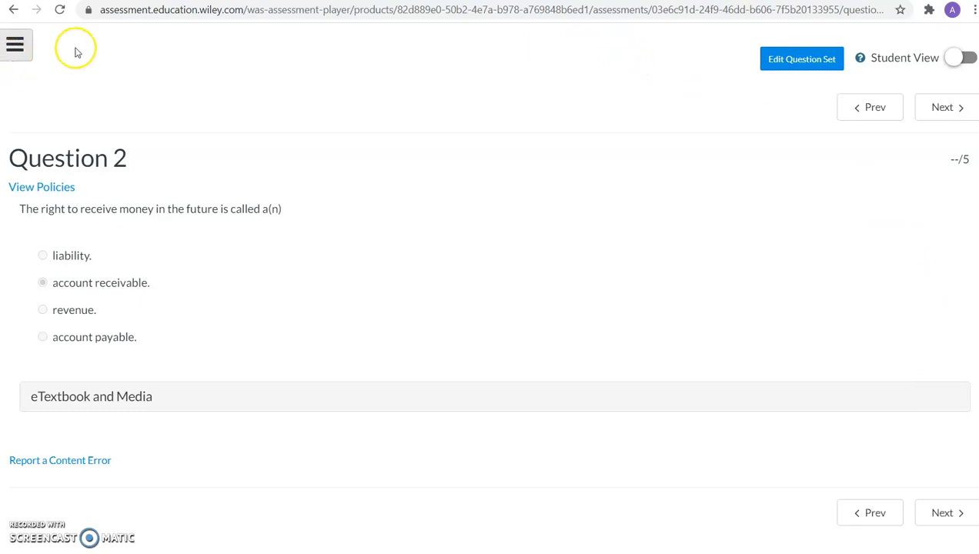
{"action": "mouse_move", "coordinate": [268, 168]}
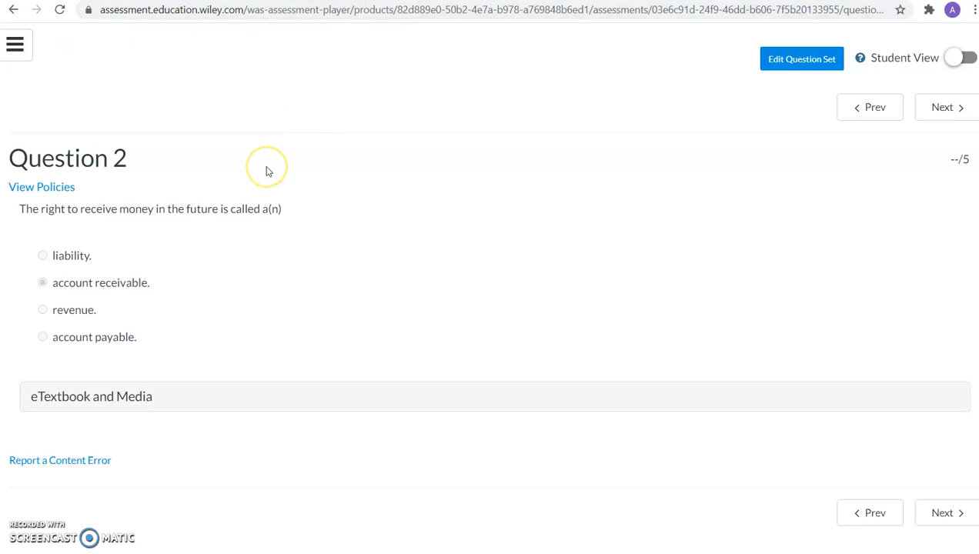
{"action": "mouse_move", "coordinate": [268, 171]}
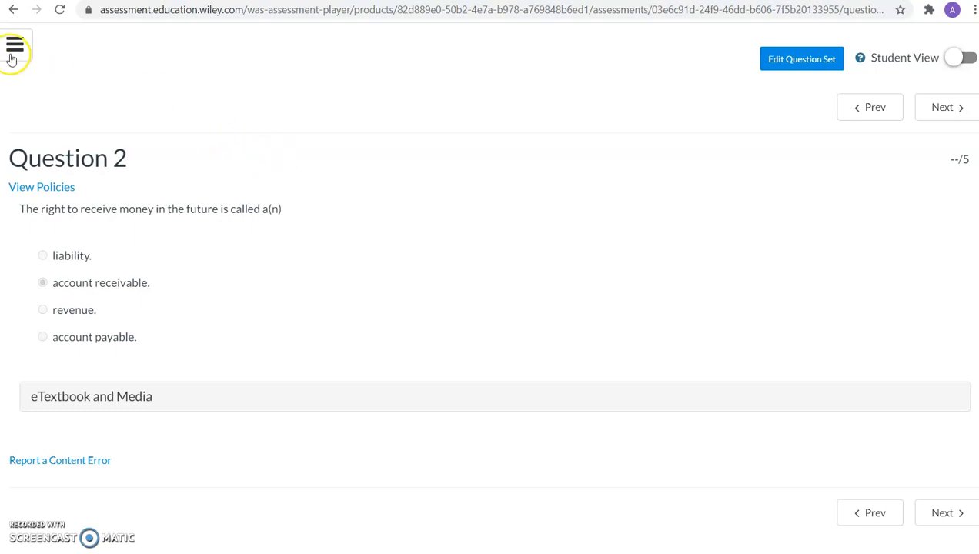
Reveal the WileyPLUS review quiz question list showing Questions 1–10 at 5 points each
{"action": "left_click", "coordinate": [15, 45]}
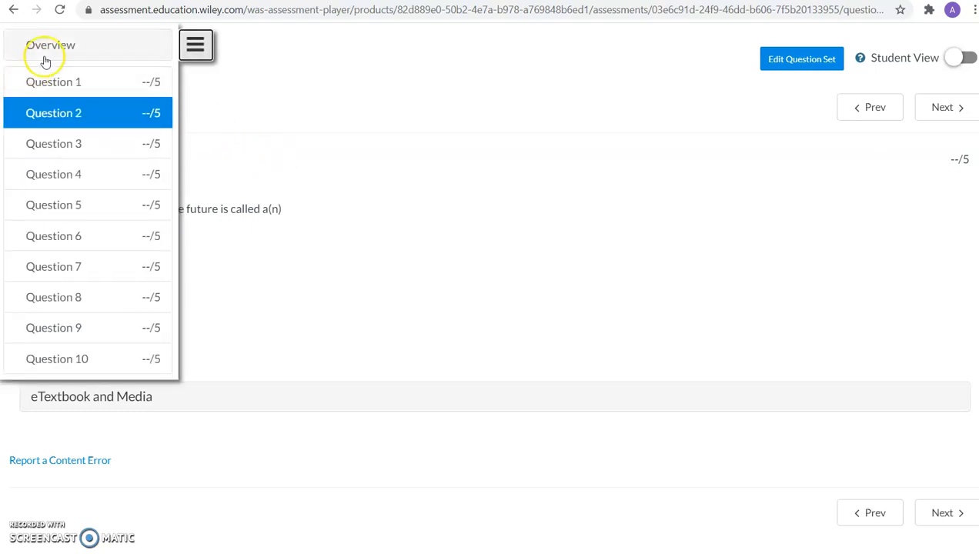
{"action": "mouse_move", "coordinate": [385, 77]}
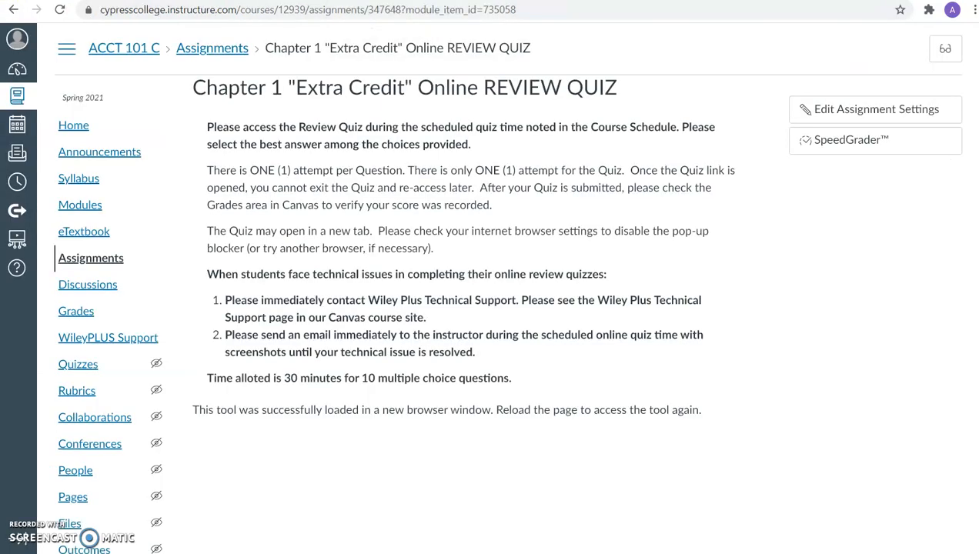
{"action": "mouse_move", "coordinate": [78, 179]}
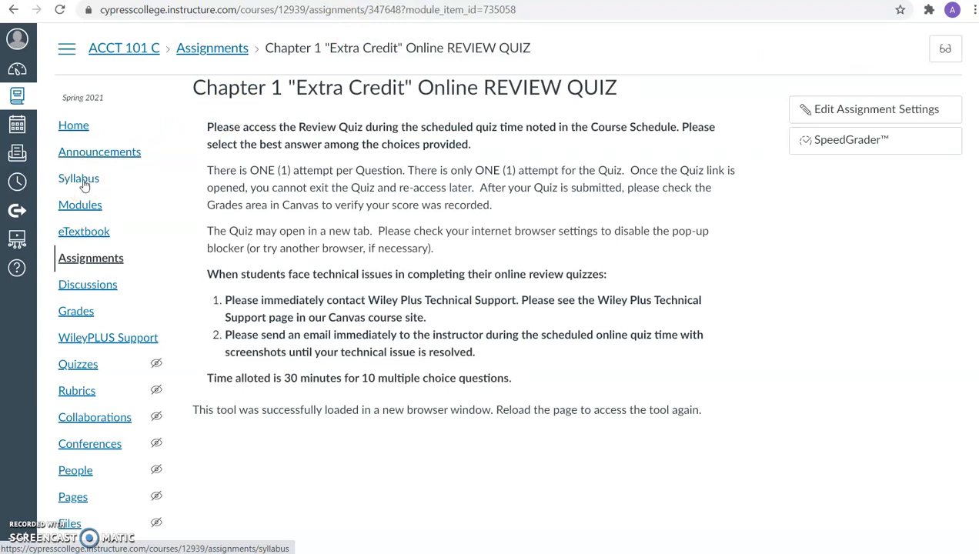
Go to the ACCT 101 C Course Syllabus page with its documents and grade weights
{"action": "left_click", "coordinate": [80, 179]}
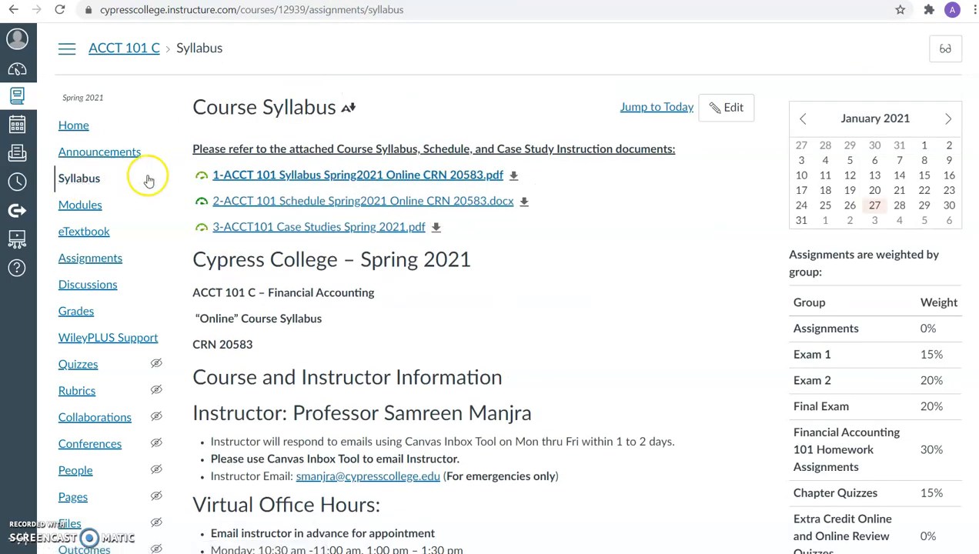
{"action": "mouse_move", "coordinate": [203, 203]}
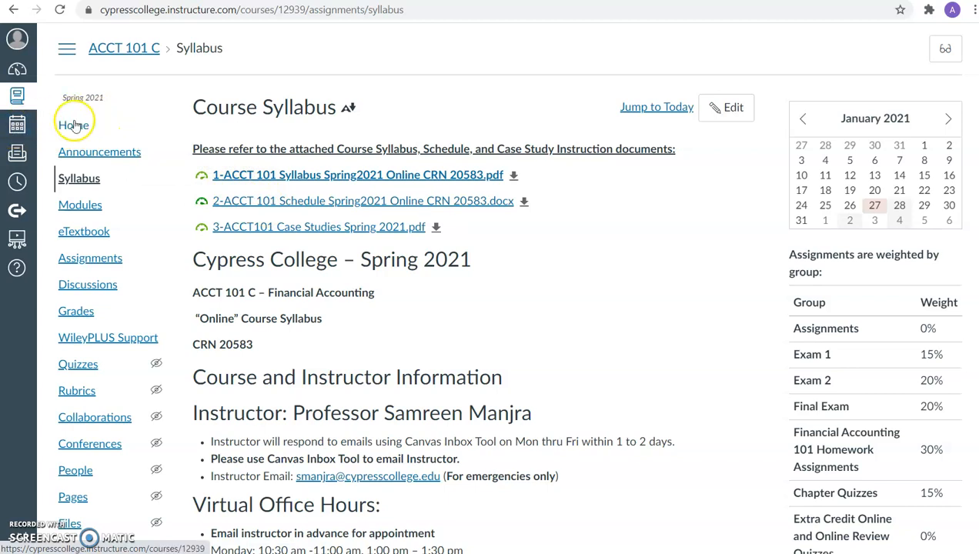
{"action": "mouse_move", "coordinate": [74, 125]}
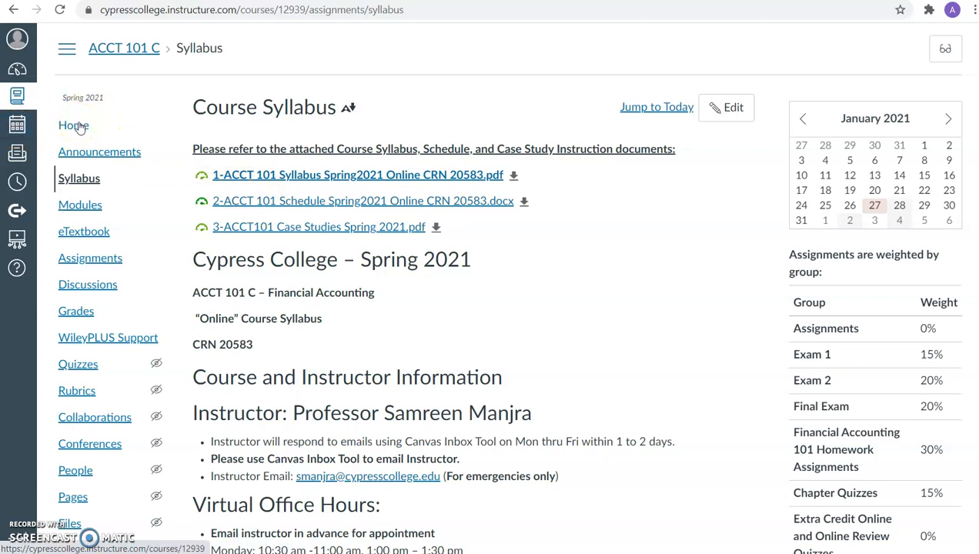